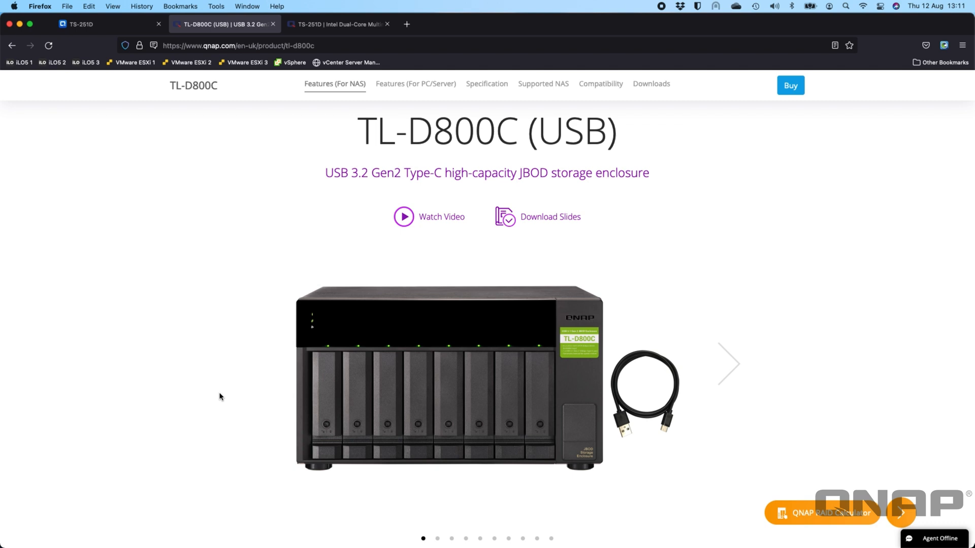
mouse_move(337, 20)
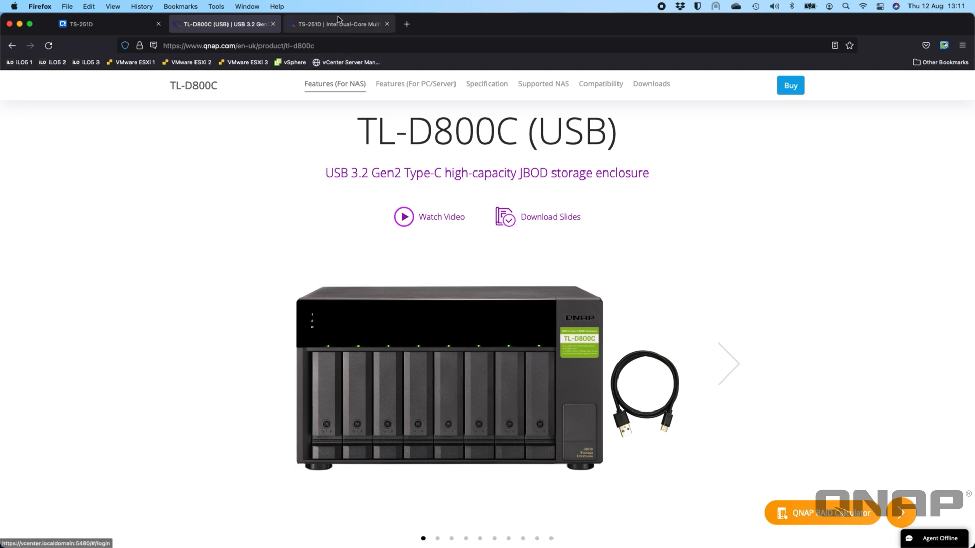
Switch to the 'TS-251D | Intel Dual-Core Multimedia NAS' page and scroll through it.
click(338, 24)
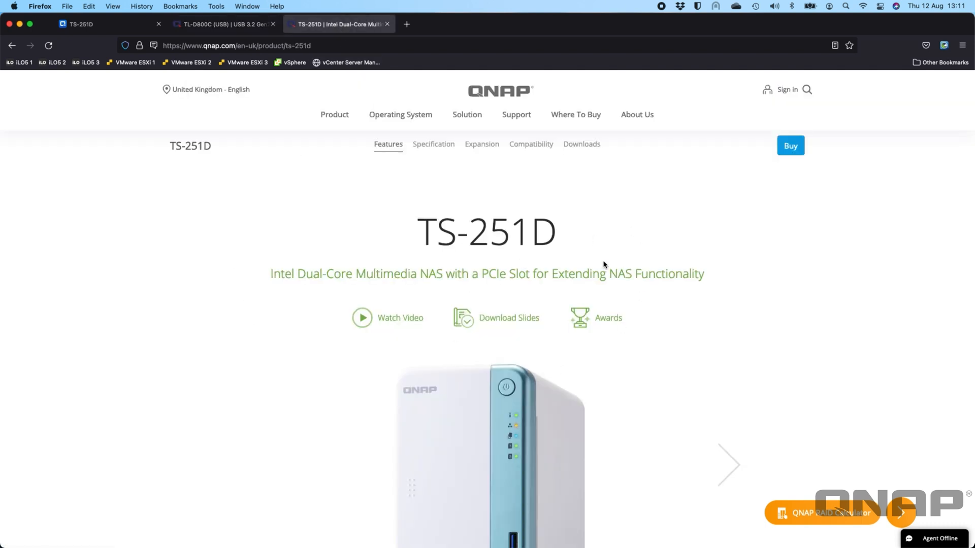
mouse_move(376, 268)
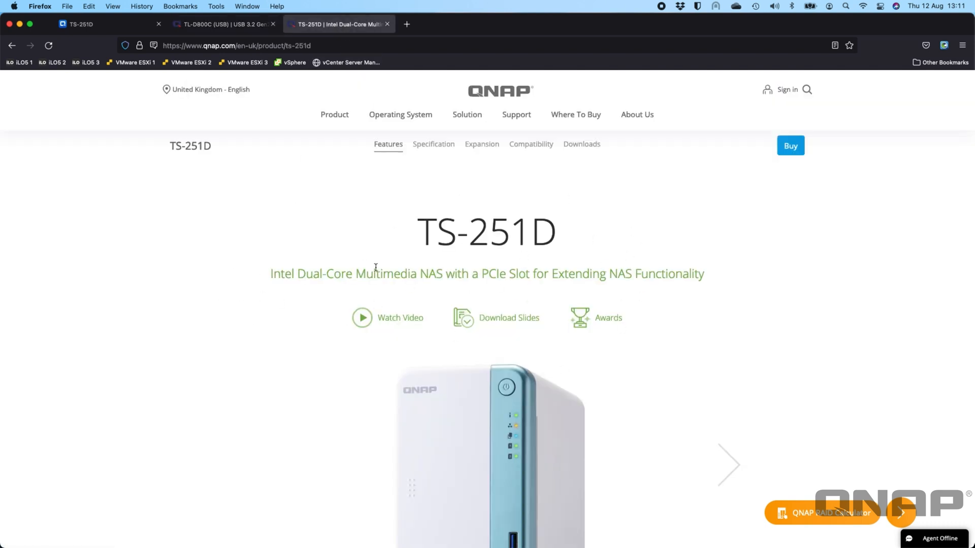
scroll(down, 3)
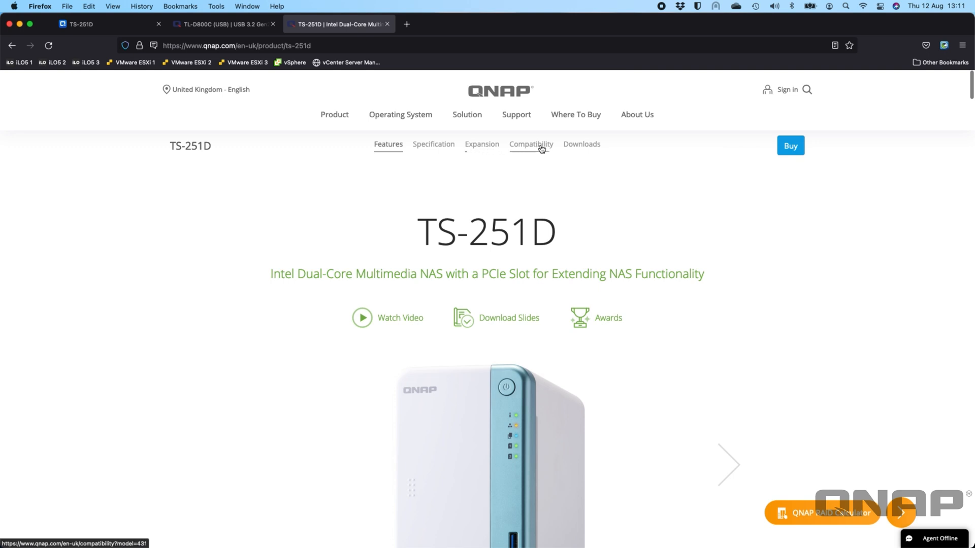
mouse_move(481, 144)
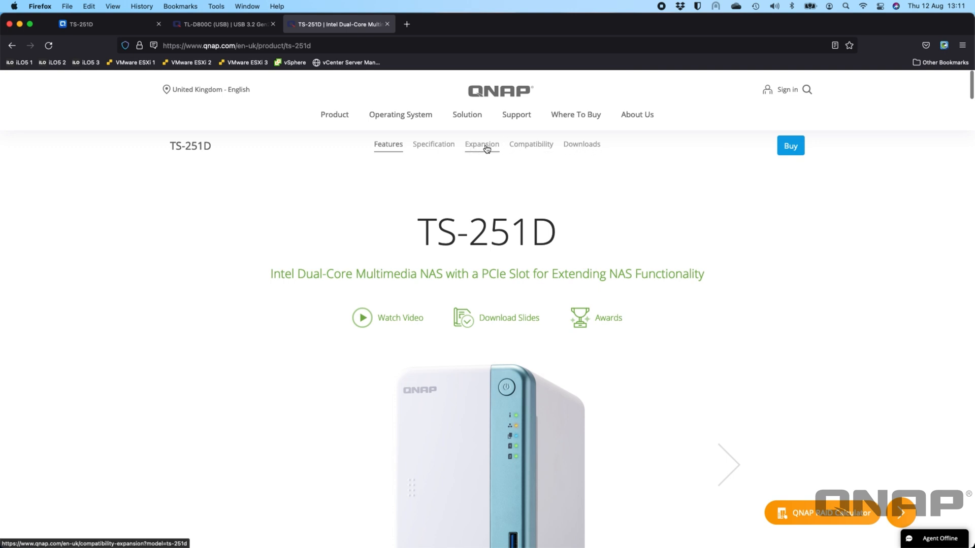
Show the TS-251D's Supported Expansion Enclosure table and check the Product Type options.
click(482, 144)
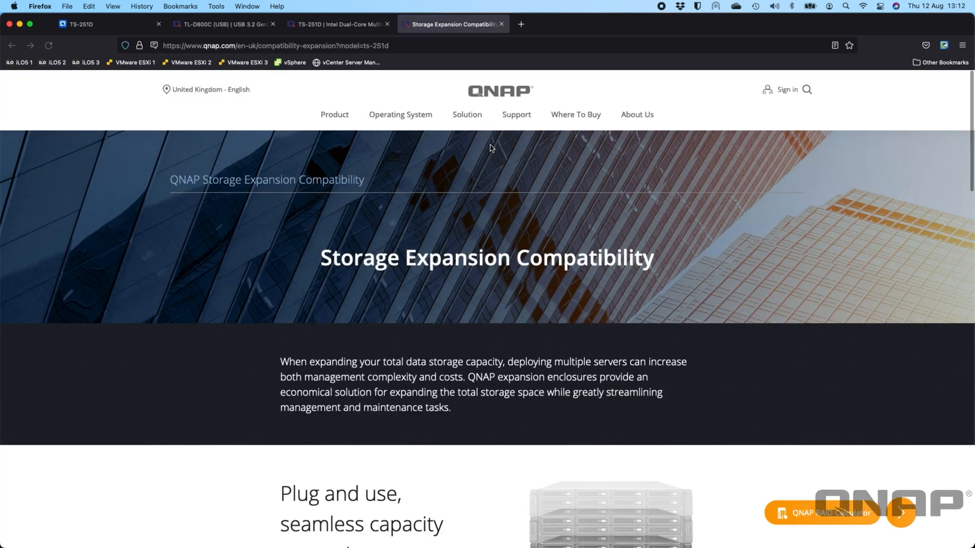
scroll(down, 3)
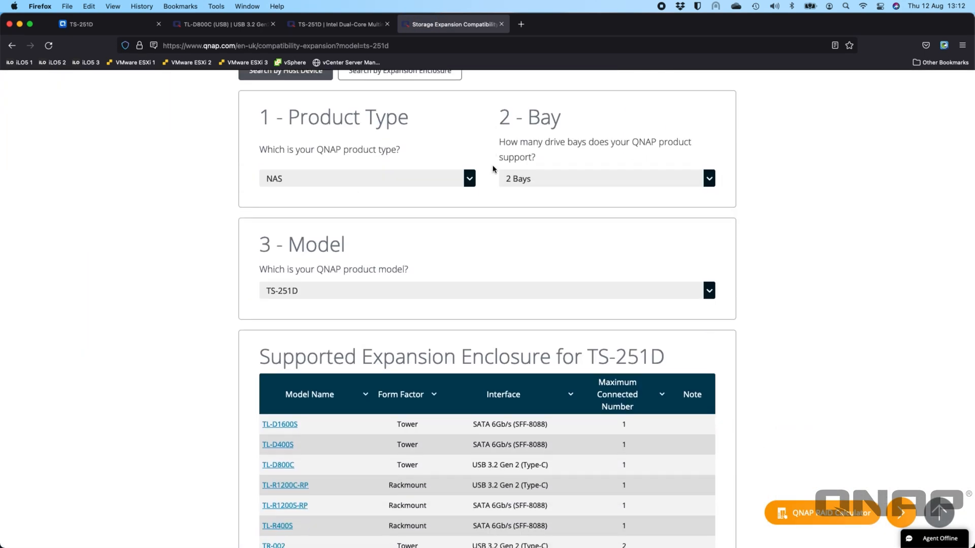
scroll(down, 3)
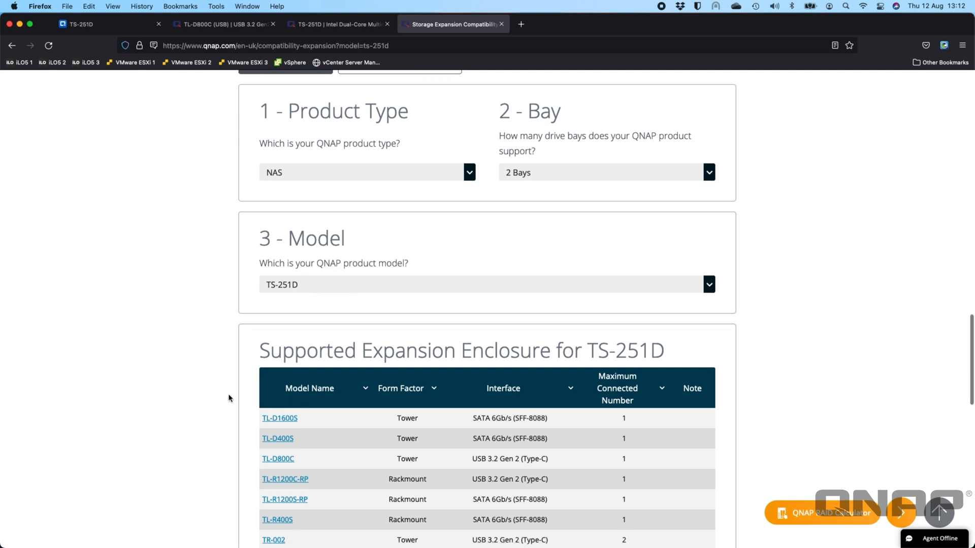
scroll(down, 3)
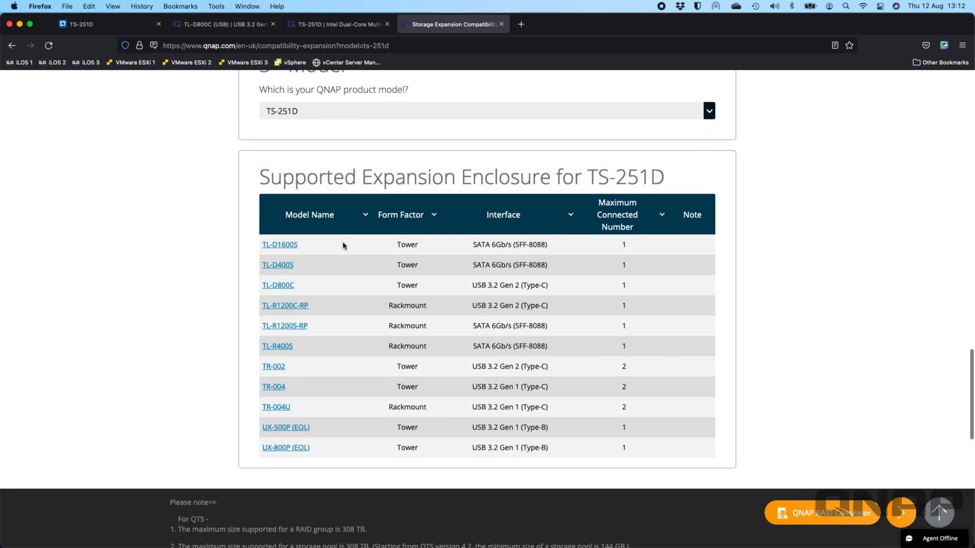
mouse_move(266, 398)
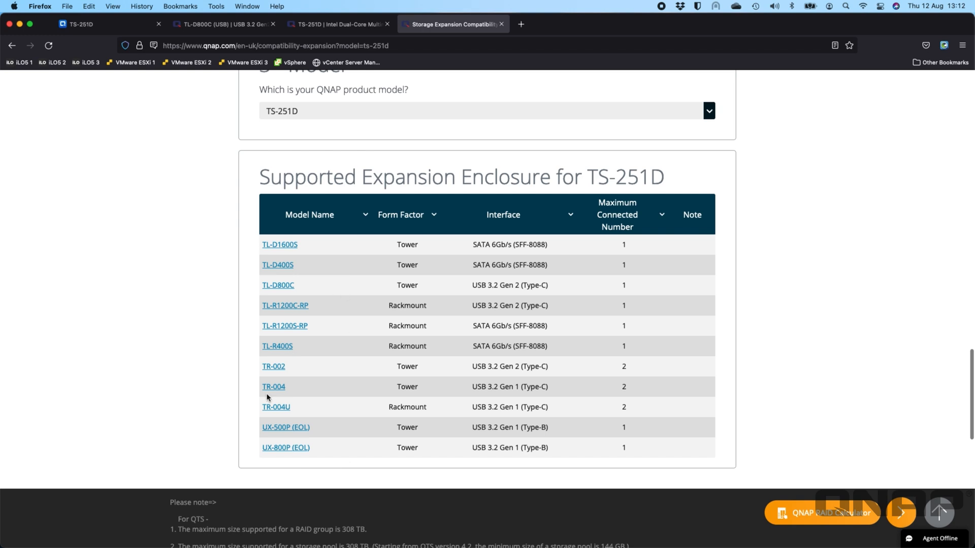
mouse_move(321, 308)
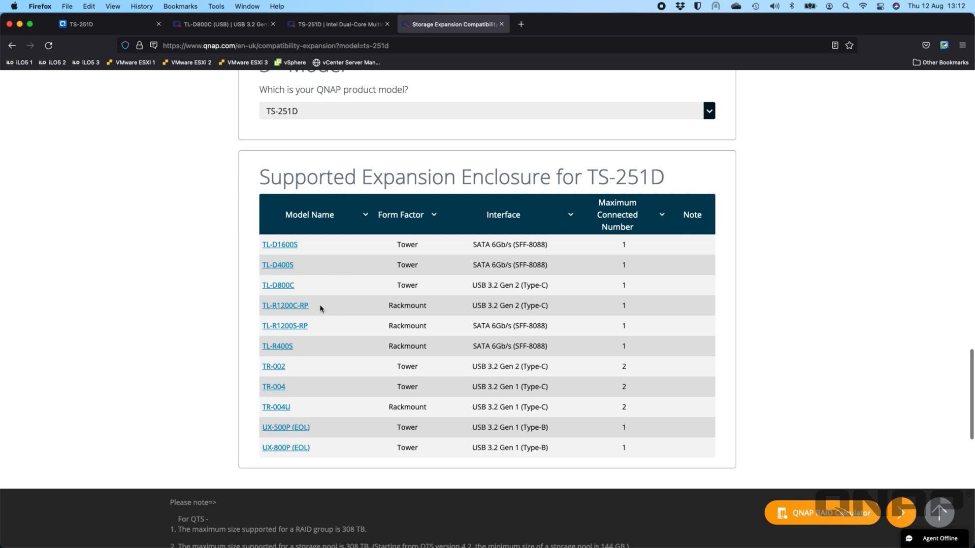
mouse_move(135, 315)
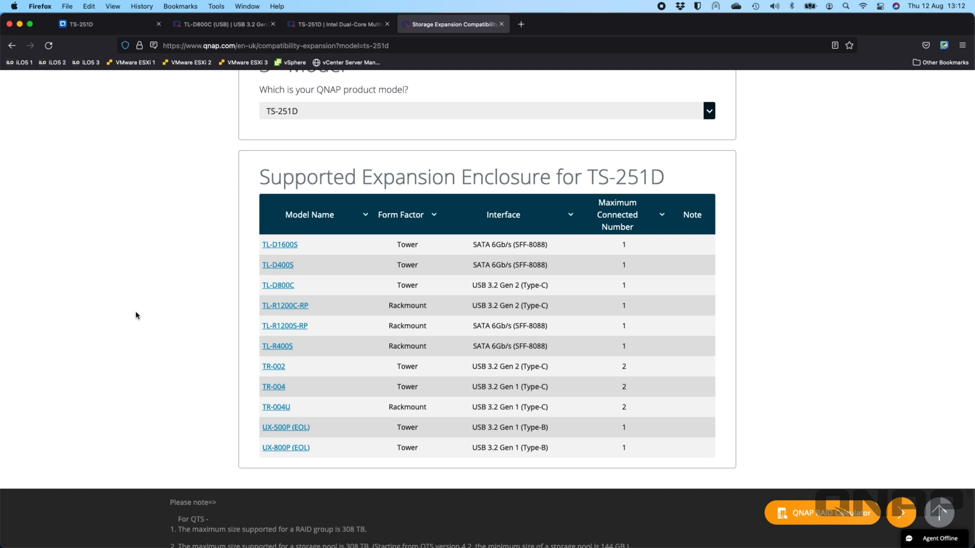
mouse_move(109, 271)
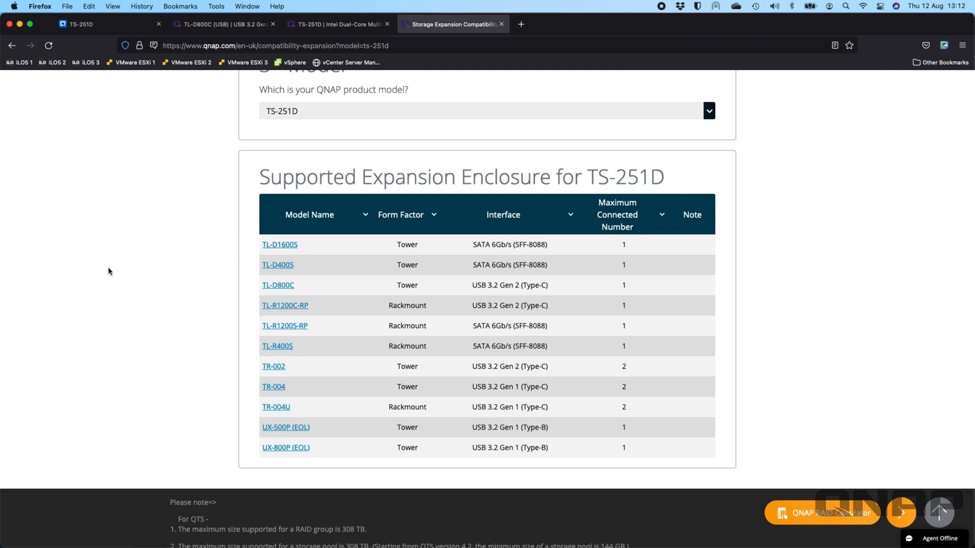
mouse_move(277, 288)
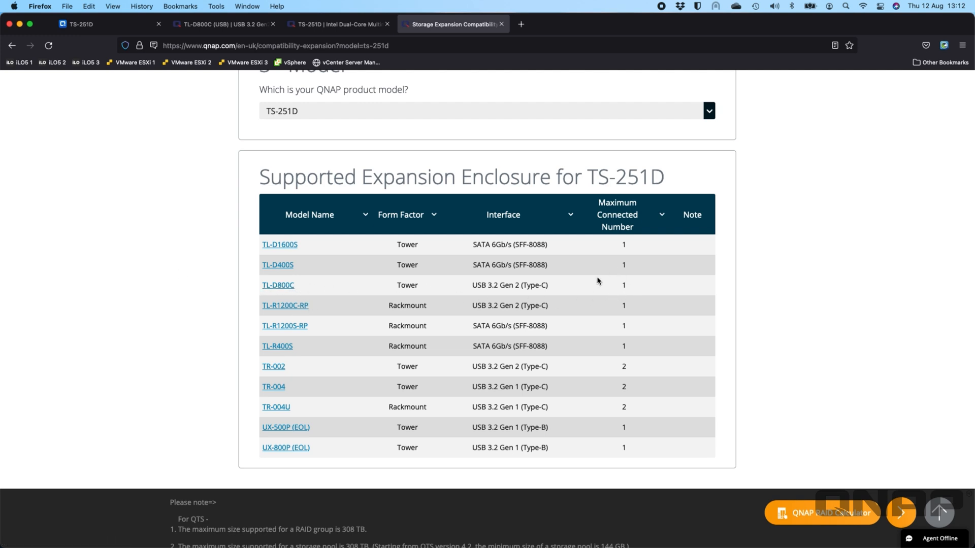
mouse_move(622, 288)
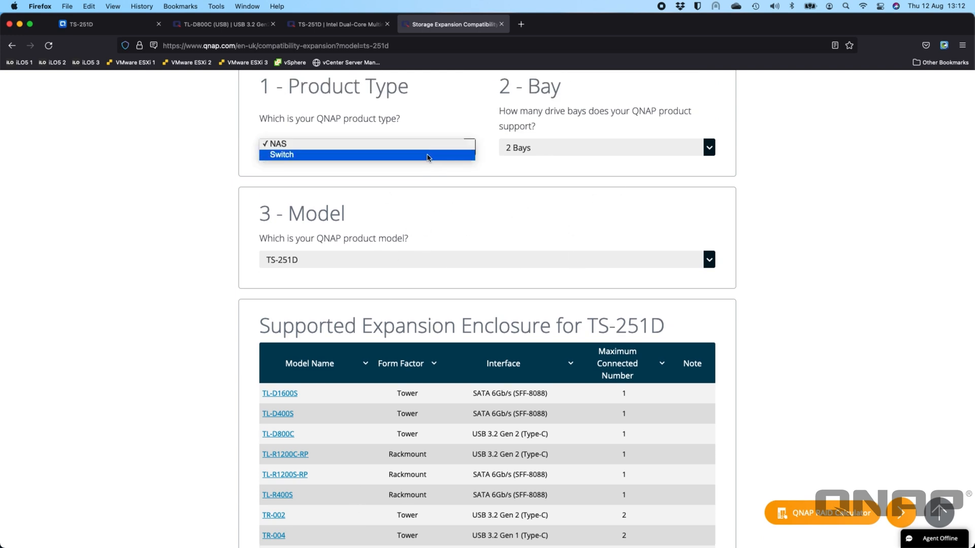
click(275, 144)
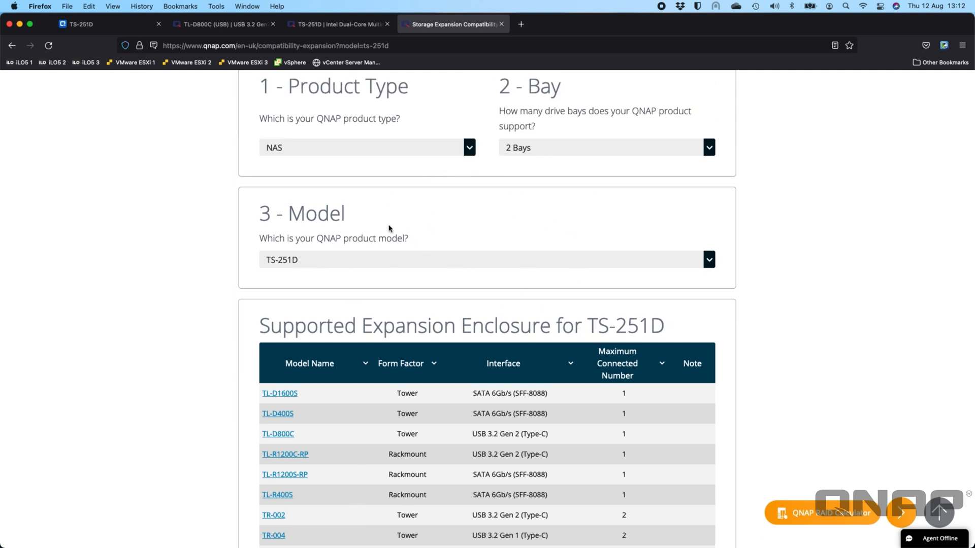
mouse_move(488, 183)
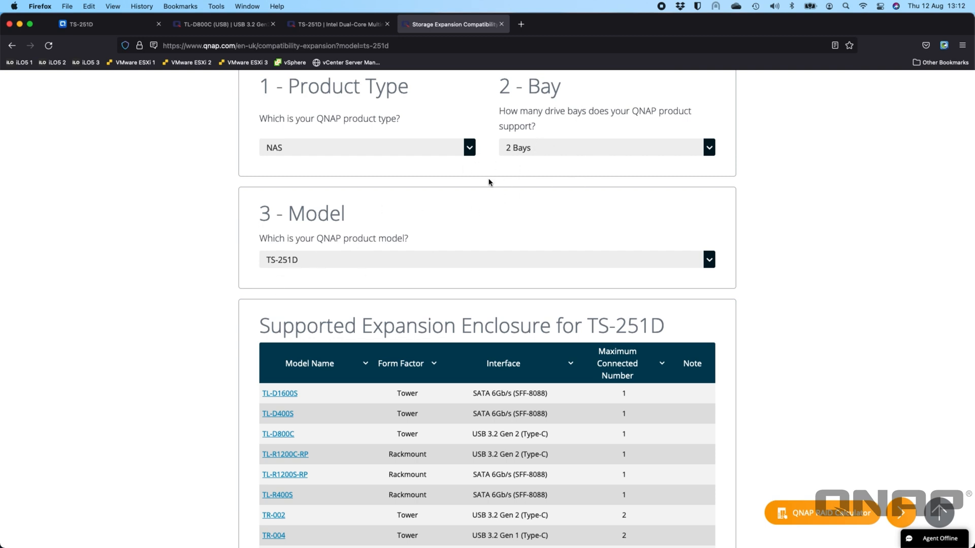
mouse_move(178, 236)
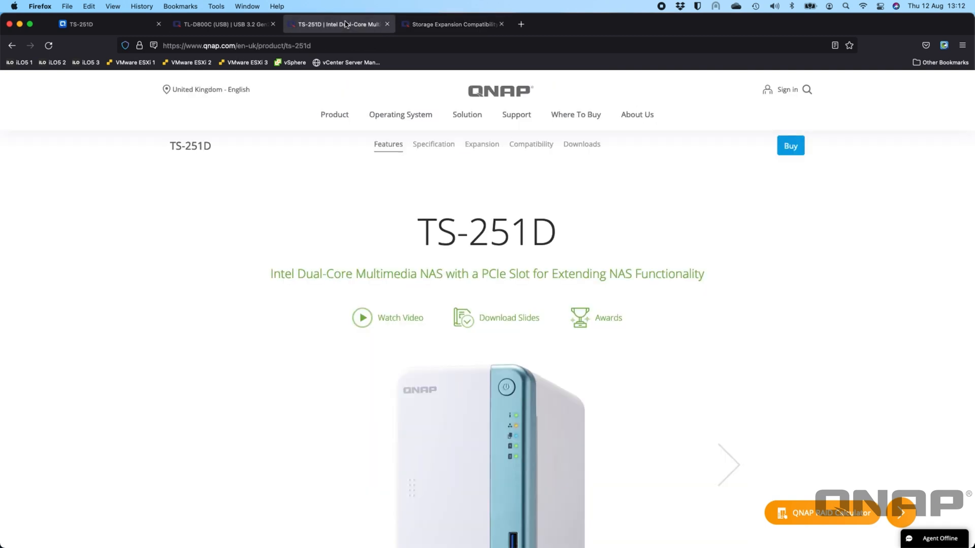
View the TS-251D rear via the last carousel dot, then open the TL-D800C (USB) tab.
scroll(down, 3)
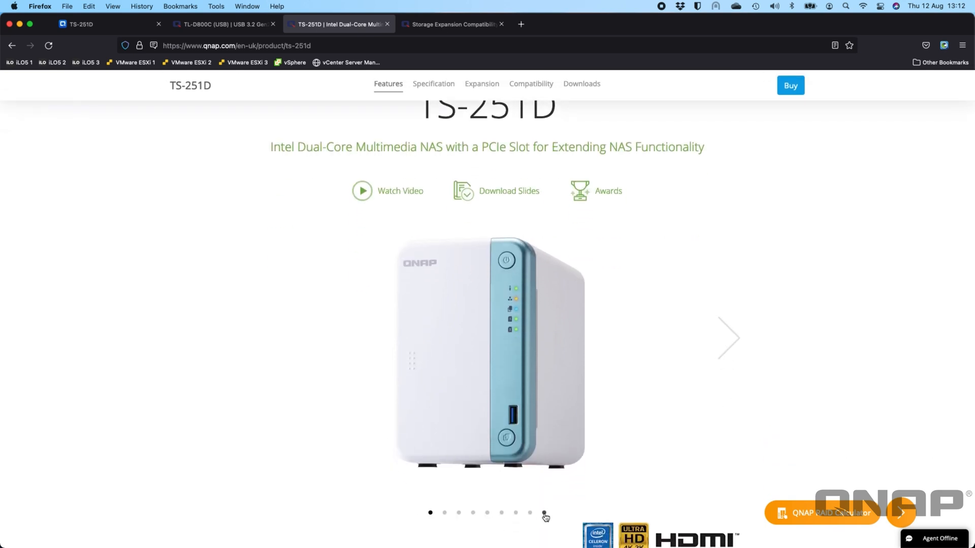
click(543, 513)
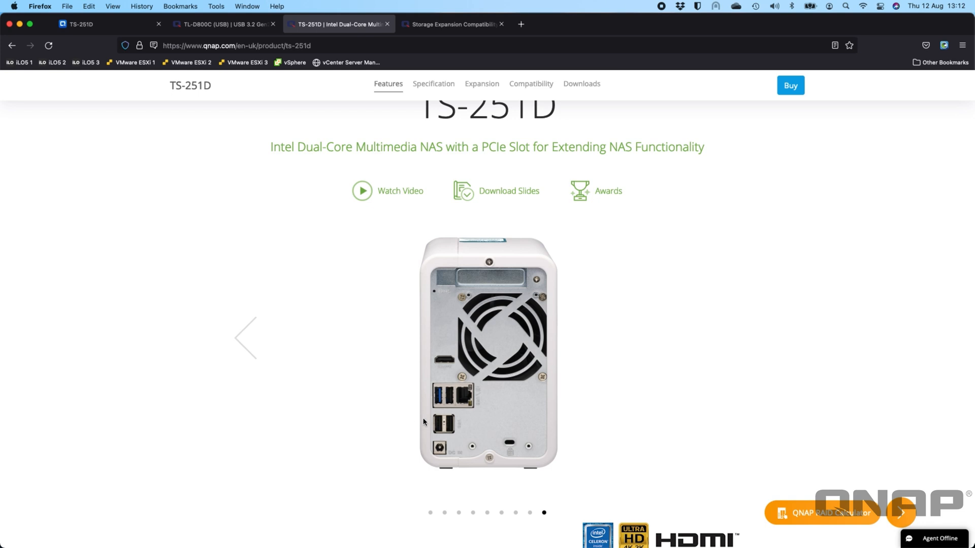
mouse_move(404, 411)
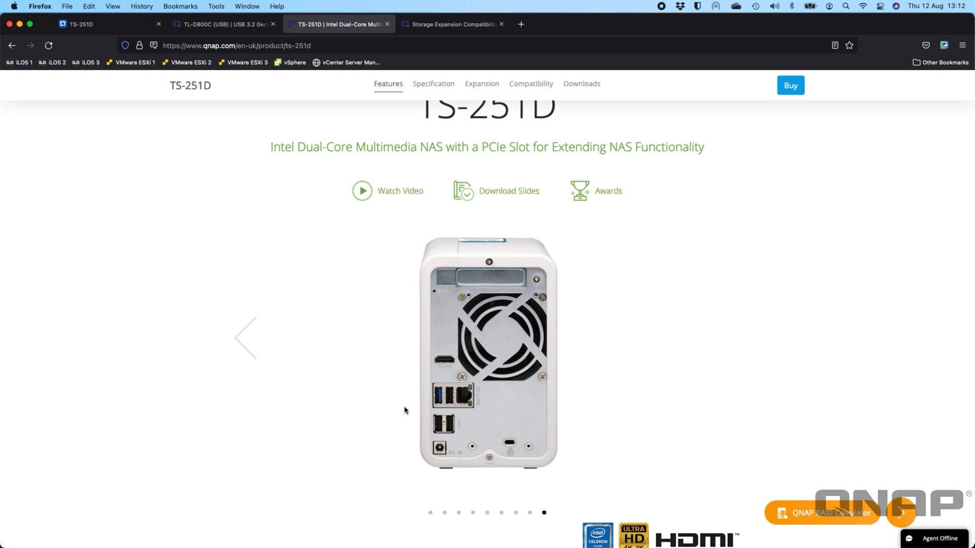
mouse_move(328, 229)
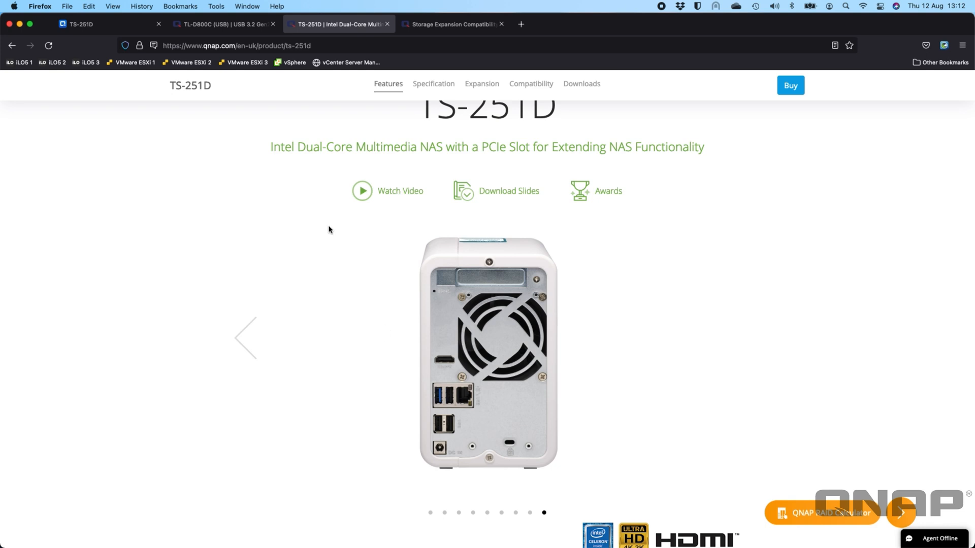
click(224, 24)
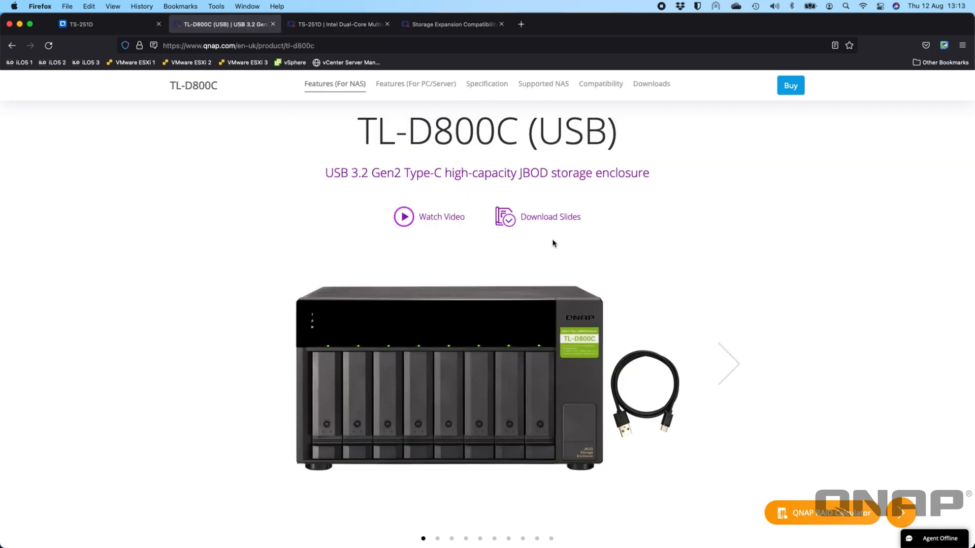
mouse_move(372, 308)
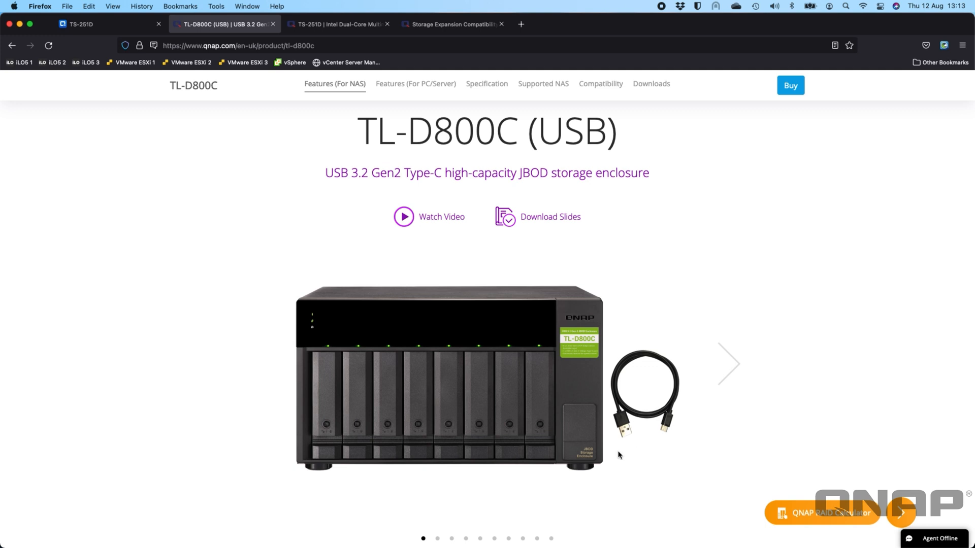
mouse_move(676, 426)
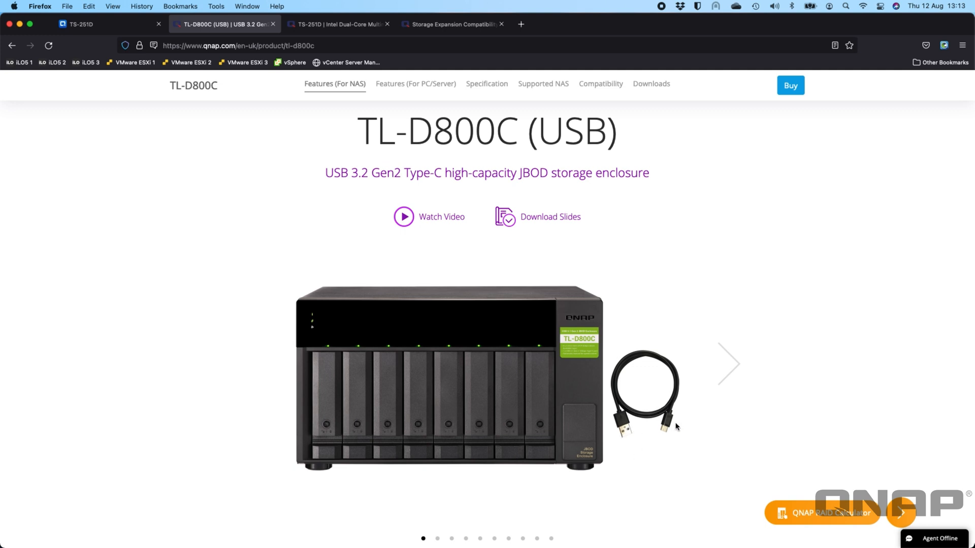
mouse_move(487, 424)
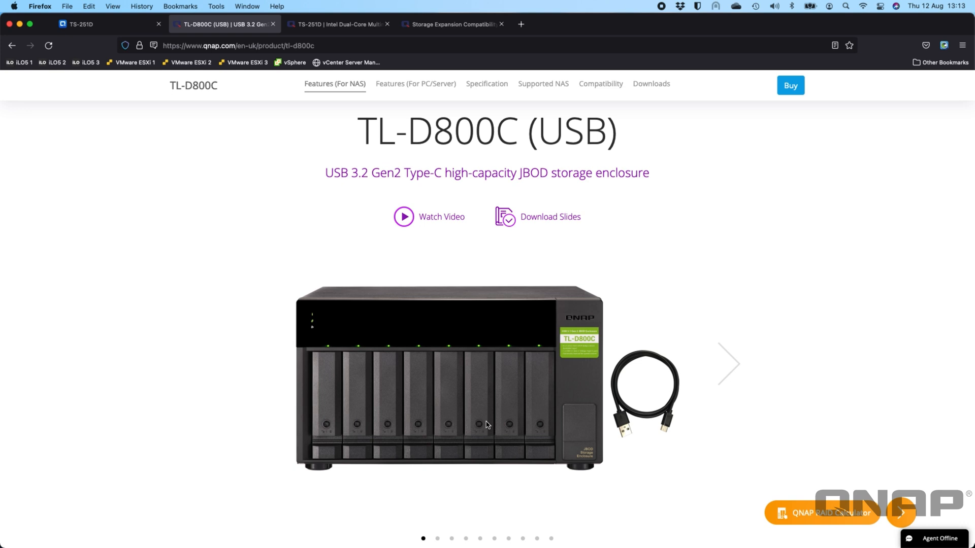
mouse_move(640, 371)
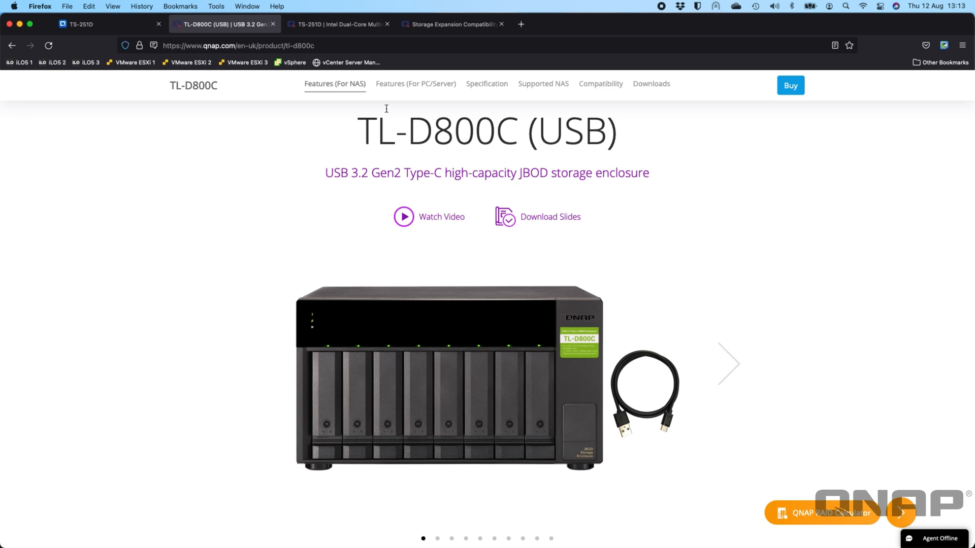
click(100, 24)
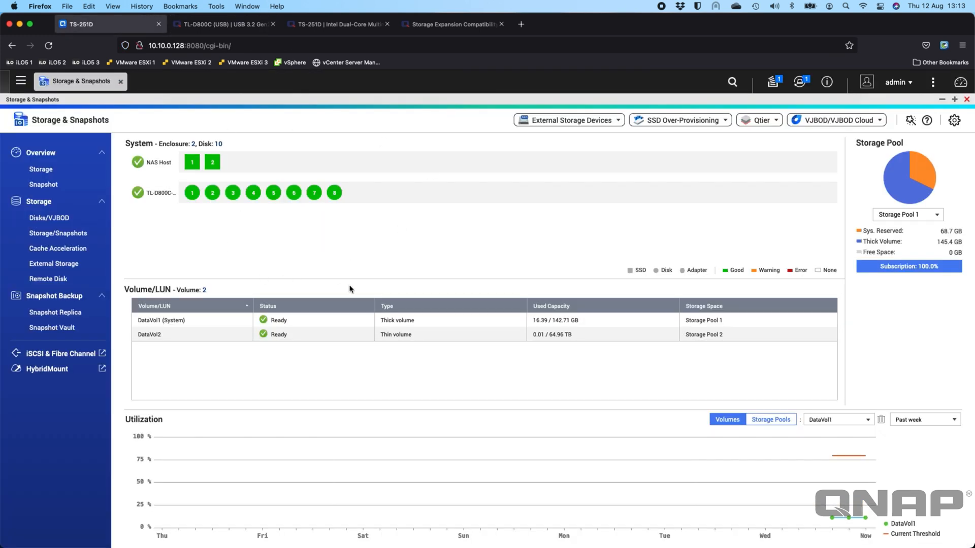
mouse_move(401, 245)
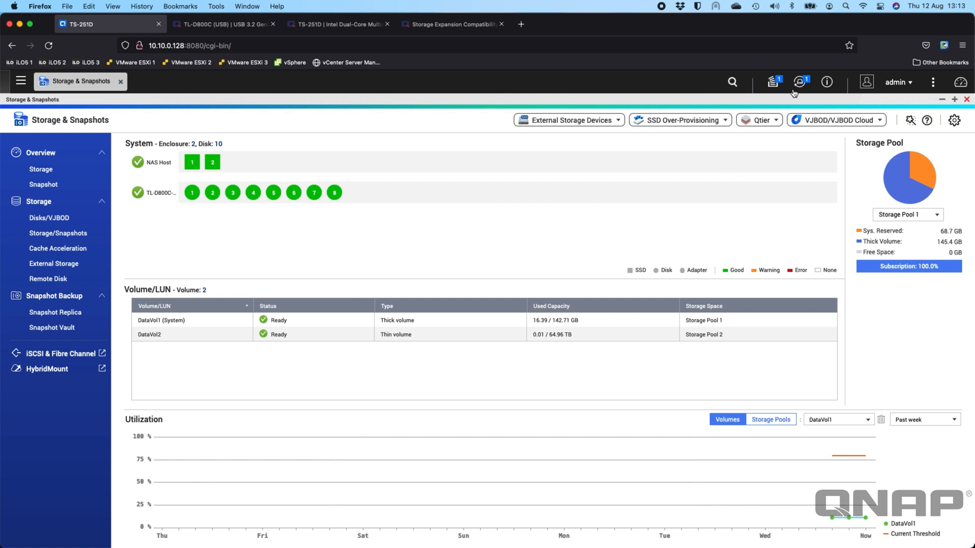
click(800, 81)
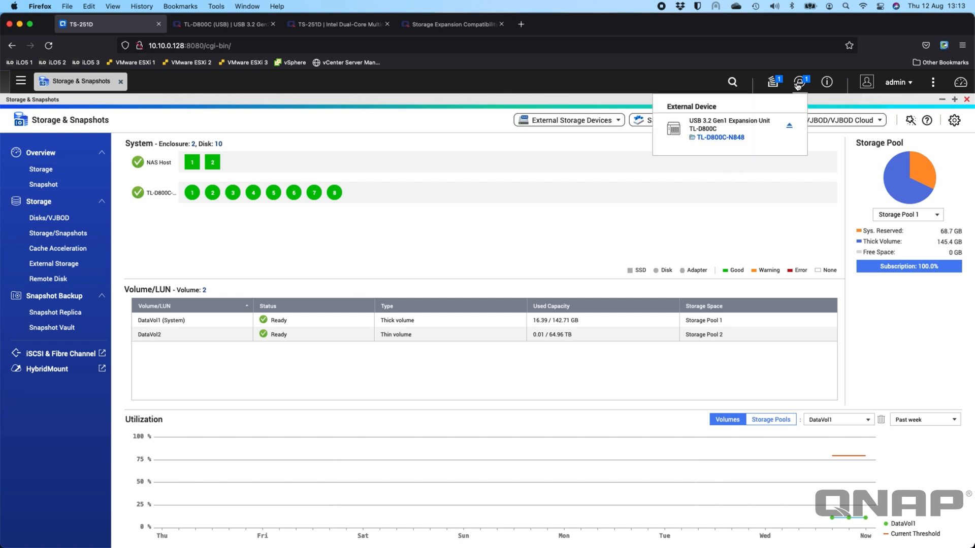
mouse_move(730, 121)
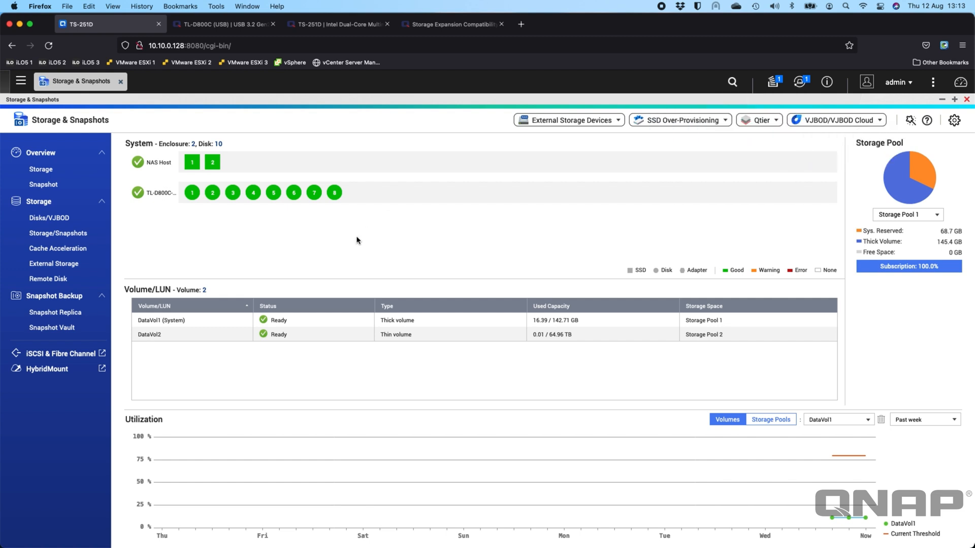
mouse_move(253, 203)
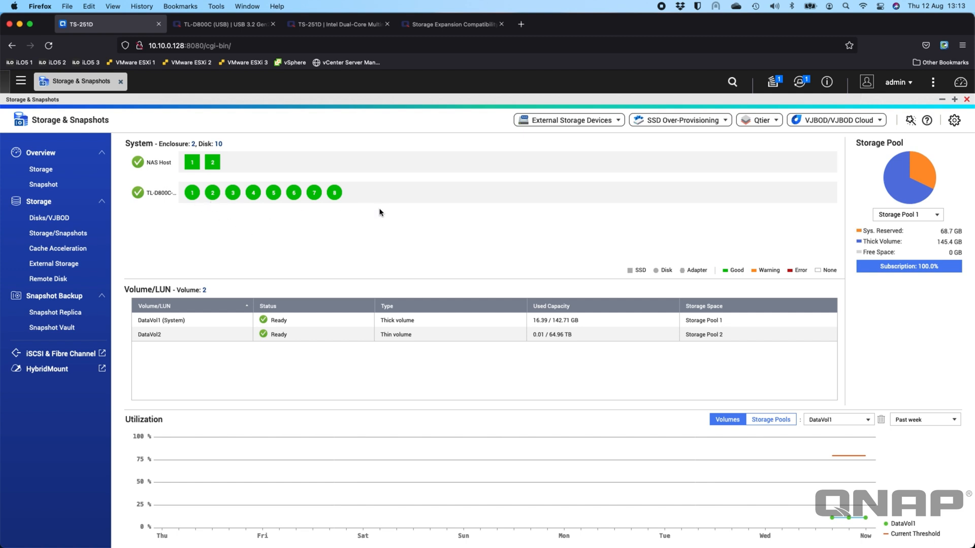
mouse_move(435, 314)
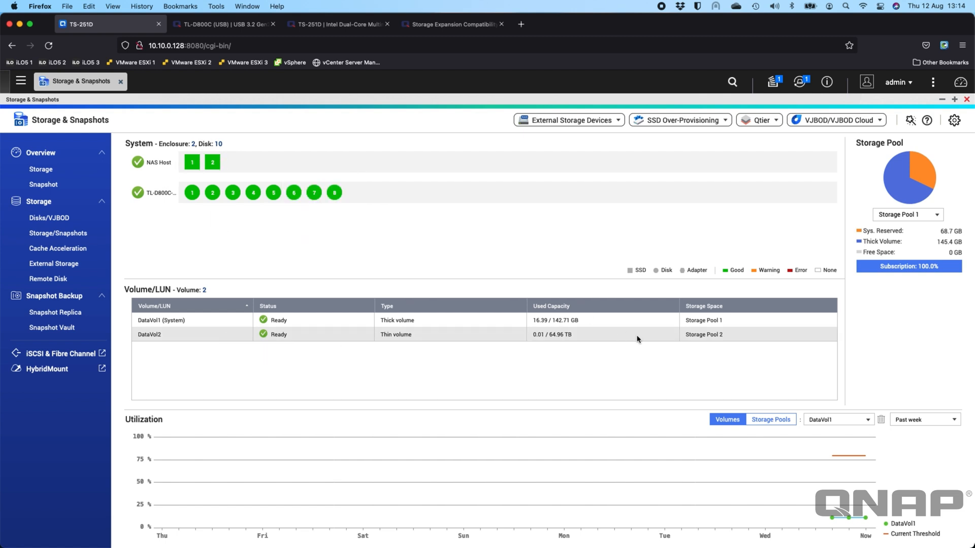
mouse_move(149, 335)
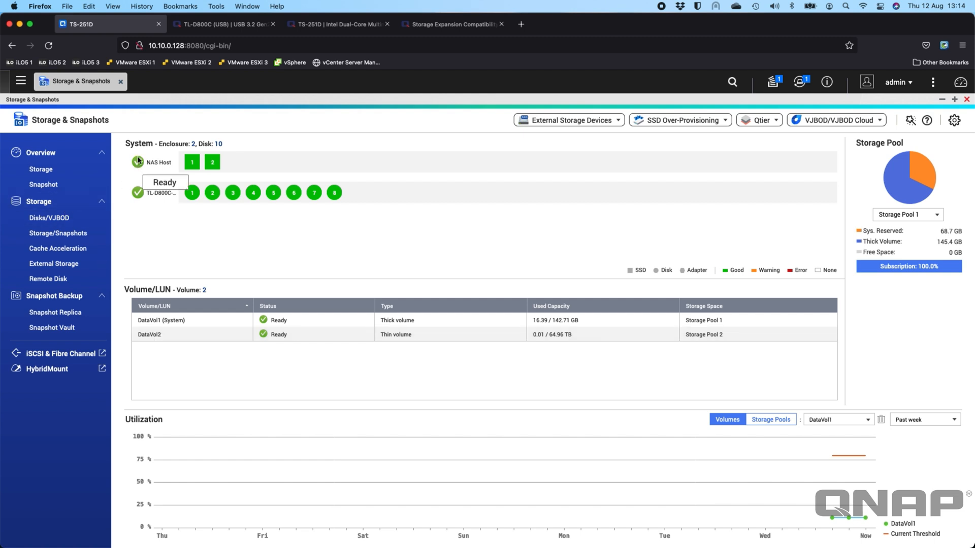
mouse_move(192, 162)
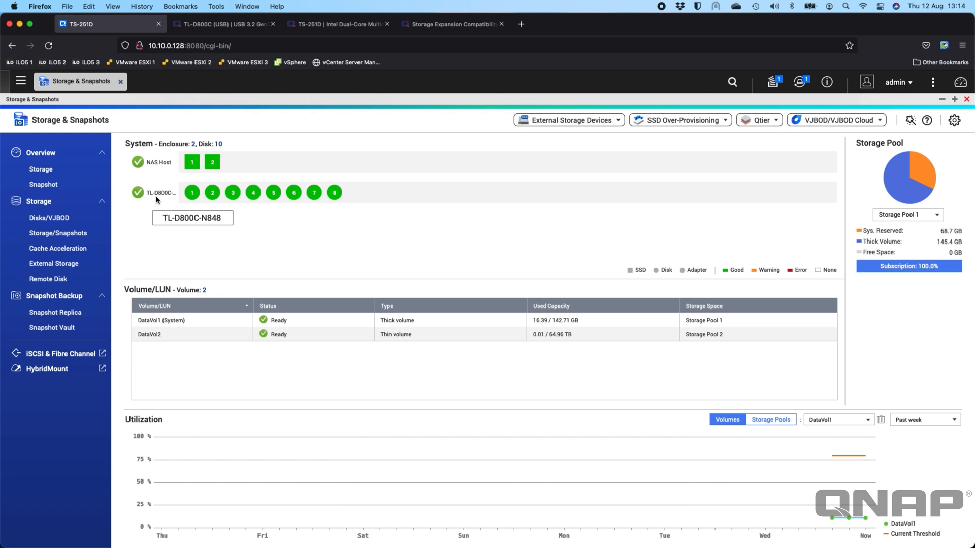
mouse_move(174, 215)
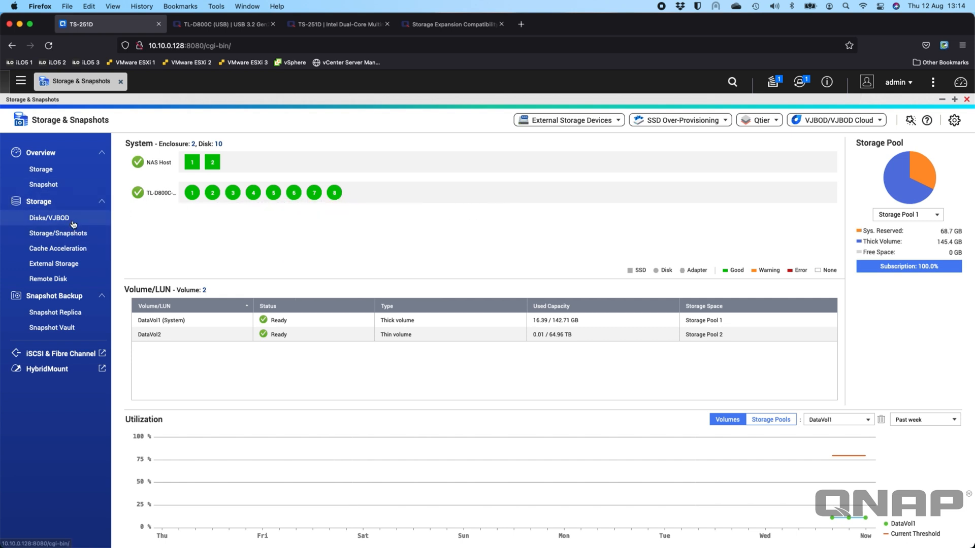
List TL-D800C-N848's eight disks in Disks/VJBOD, then view storage pools and volumes.
click(50, 217)
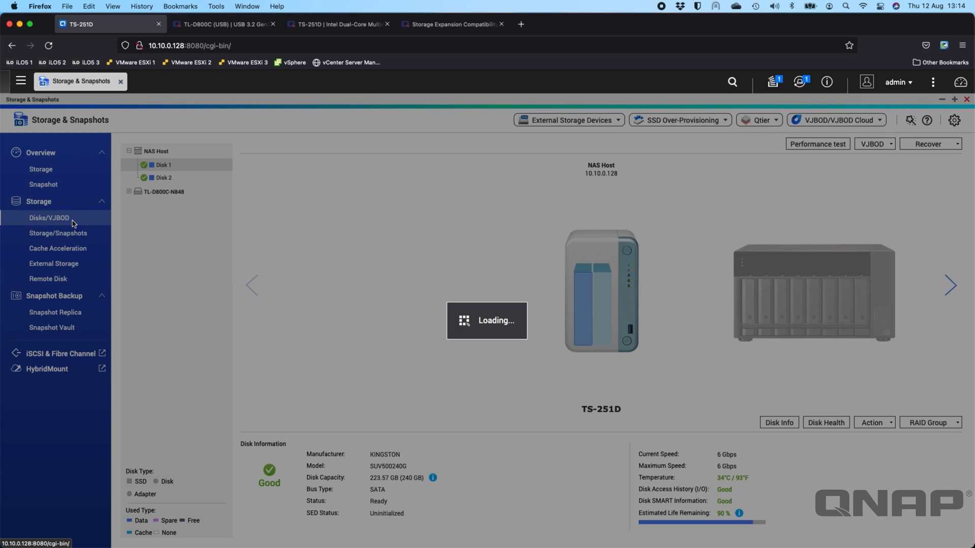
click(49, 217)
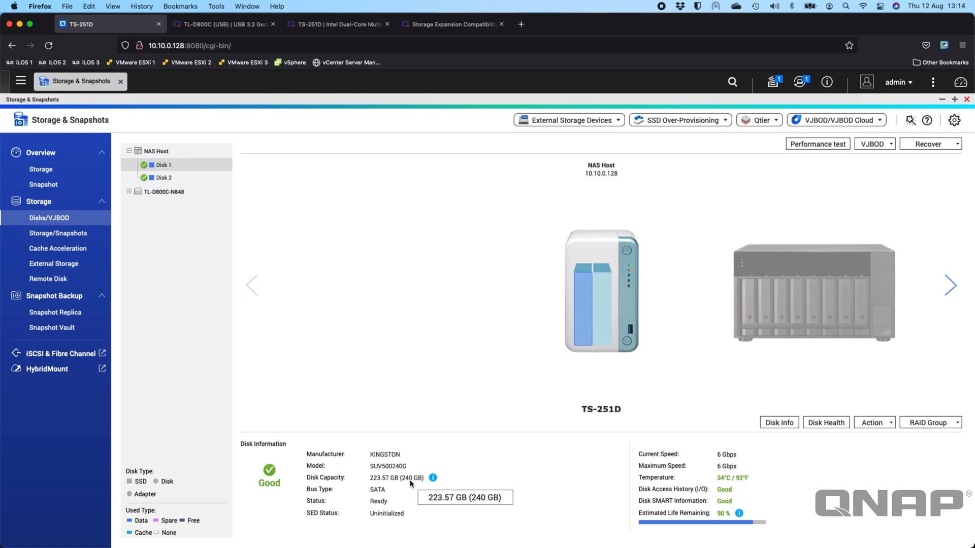
mouse_move(623, 288)
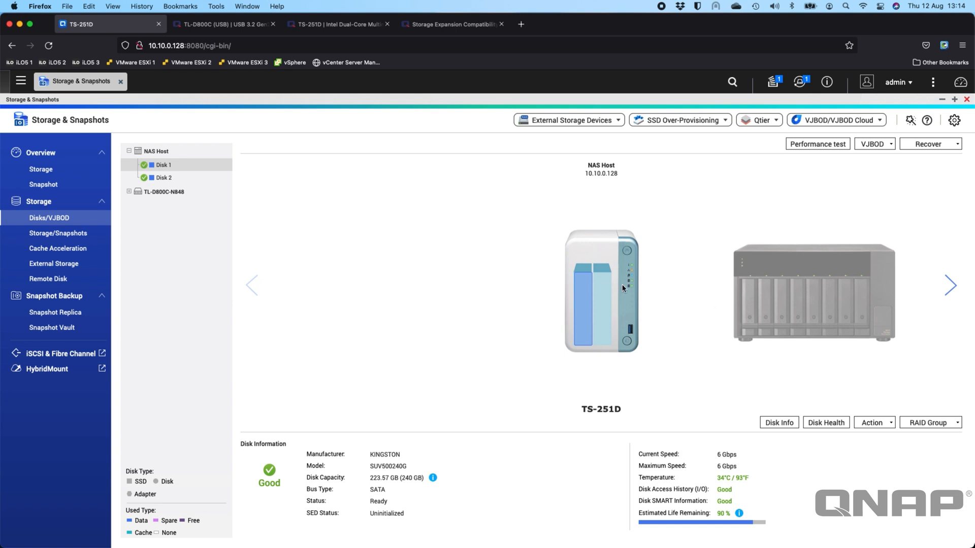
mouse_move(163, 192)
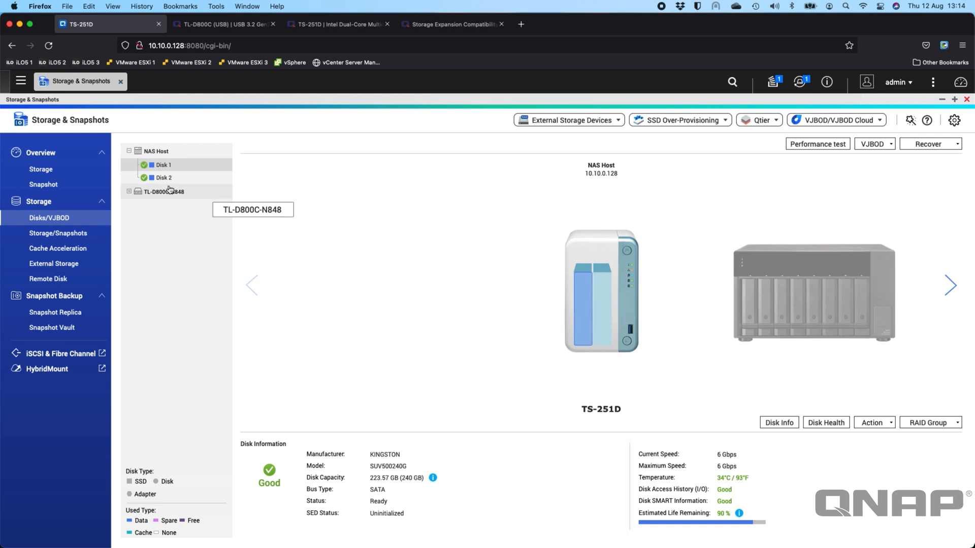
click(130, 191)
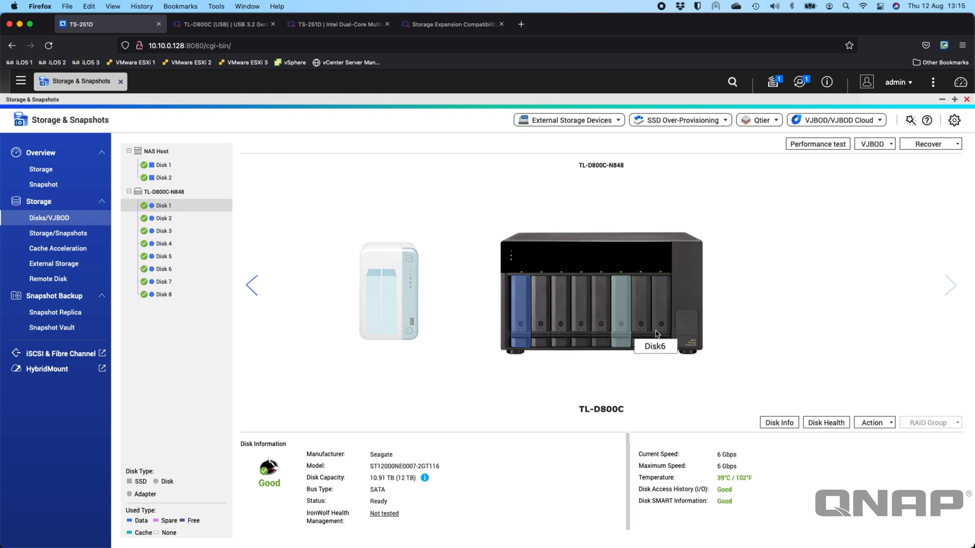
mouse_move(482, 294)
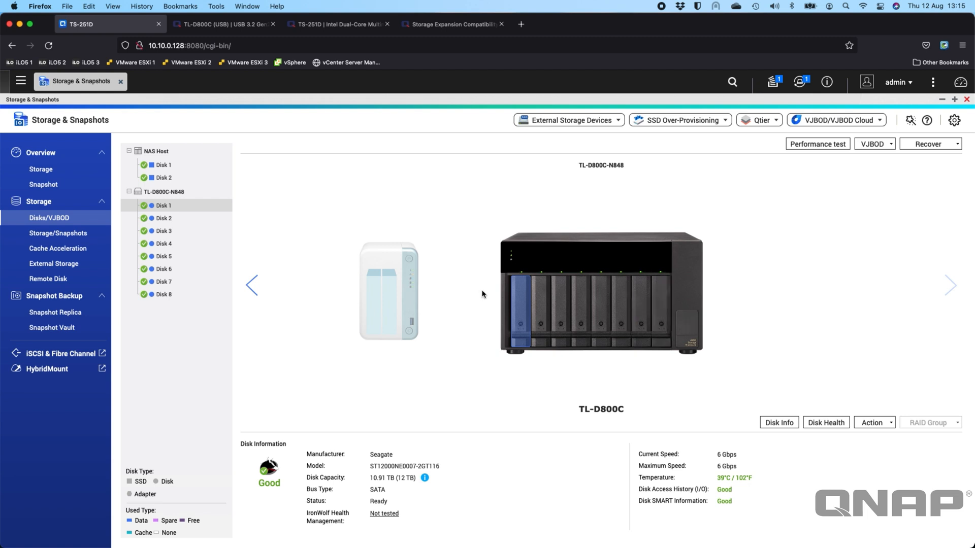
mouse_move(469, 329)
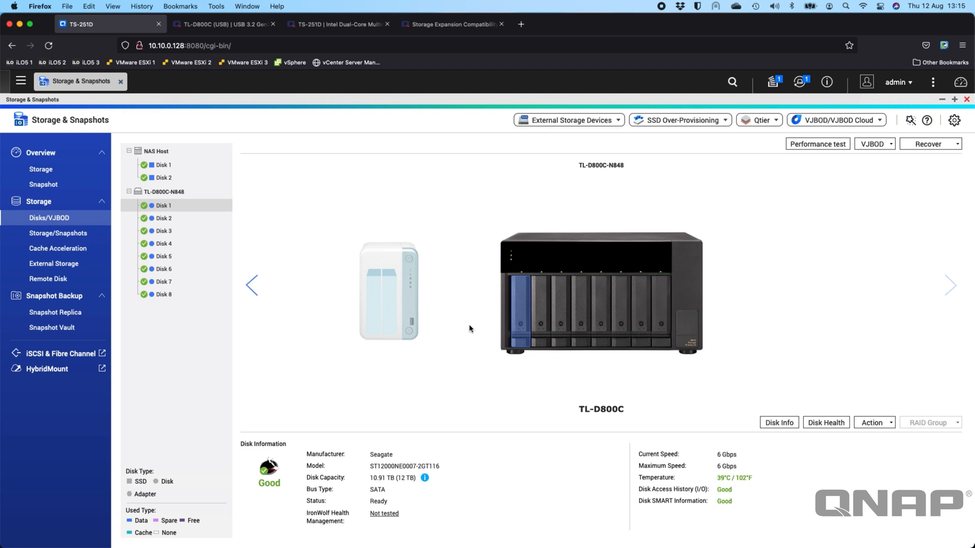
mouse_move(392, 290)
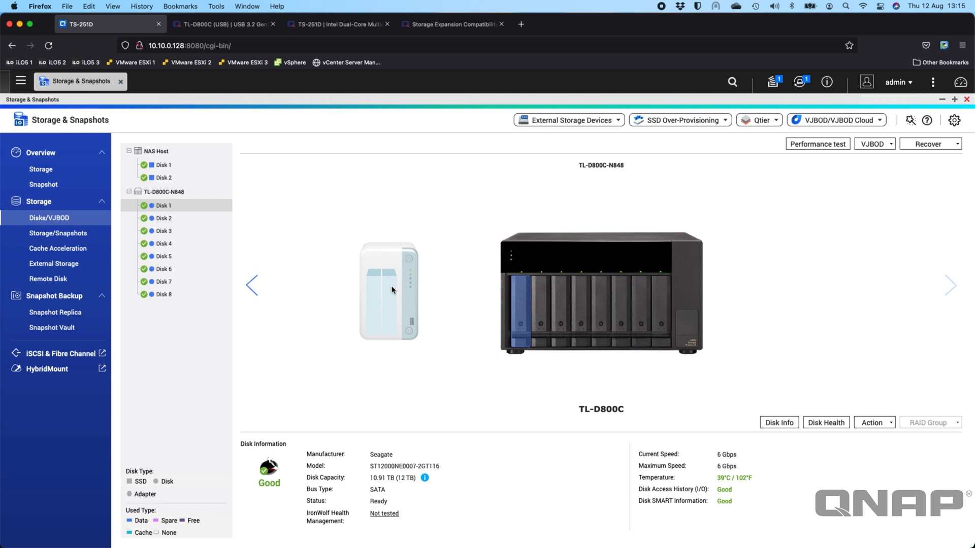
click(58, 233)
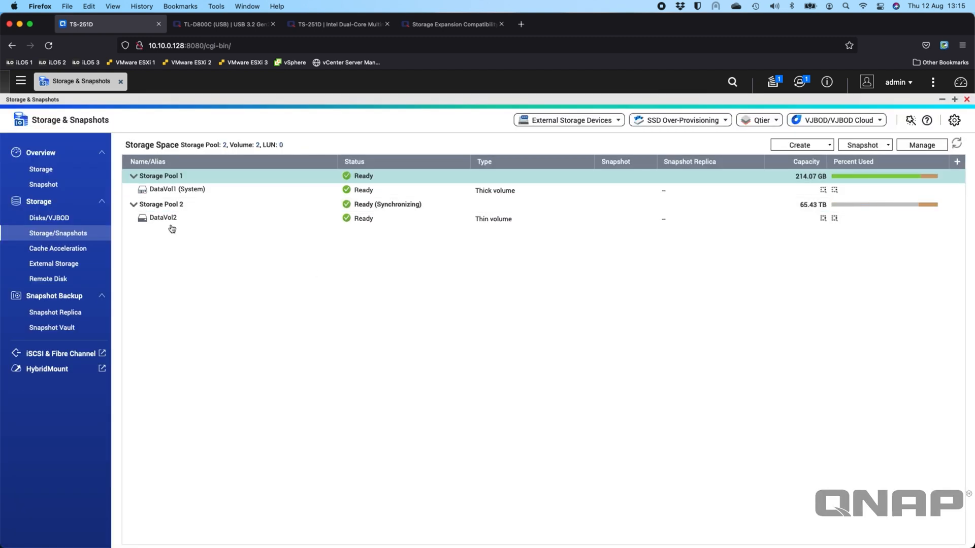
Inspect Storage Pool 1 and Storage Pool 2's RAID 6 group details, then close.
click(177, 189)
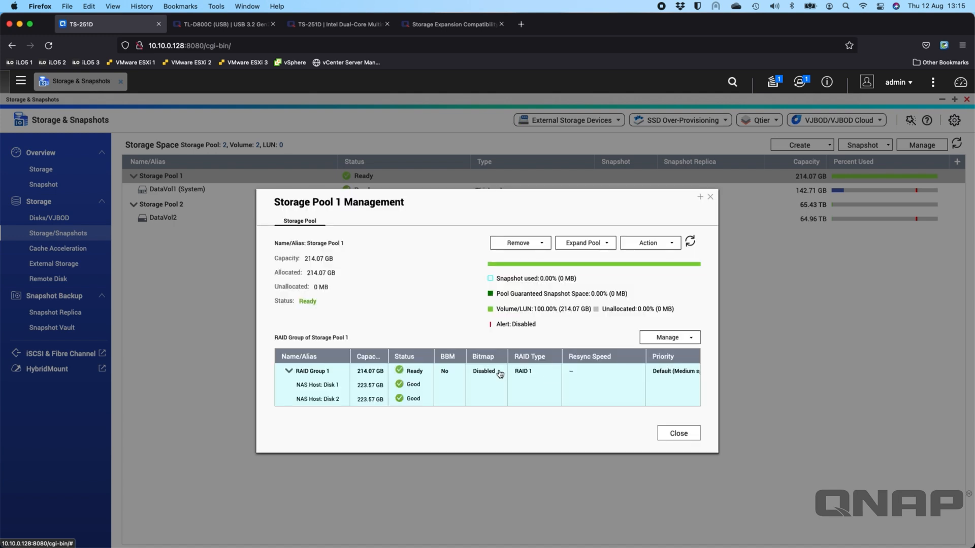
mouse_move(575, 379)
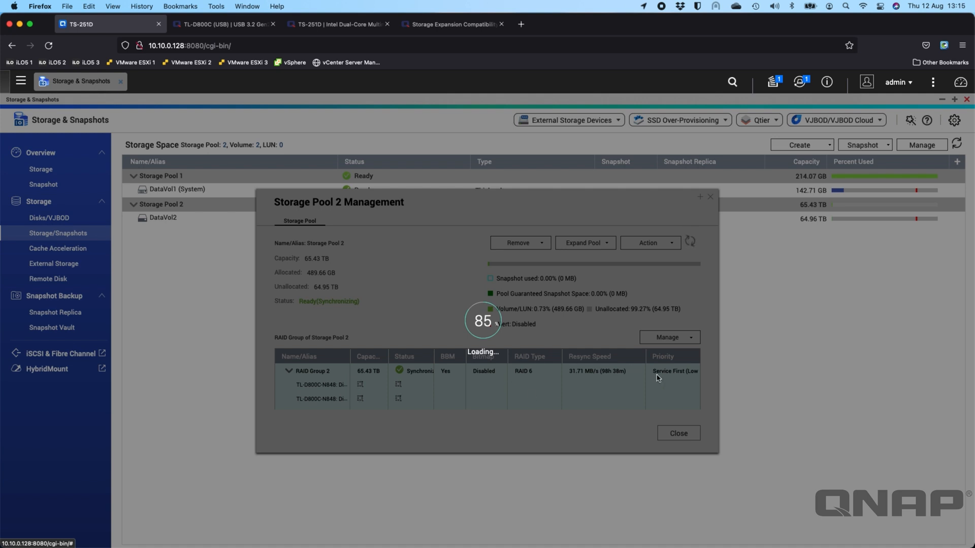
mouse_move(435, 330)
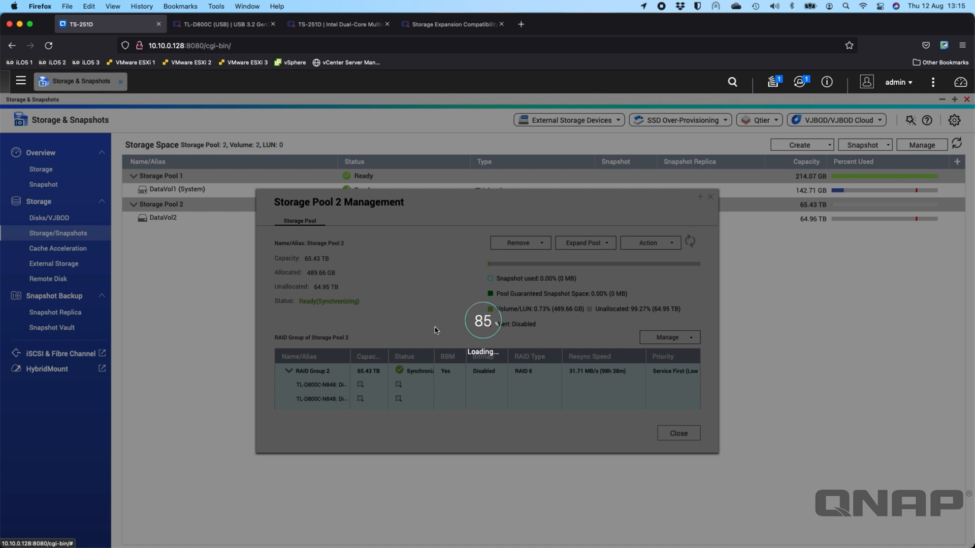
mouse_move(645, 389)
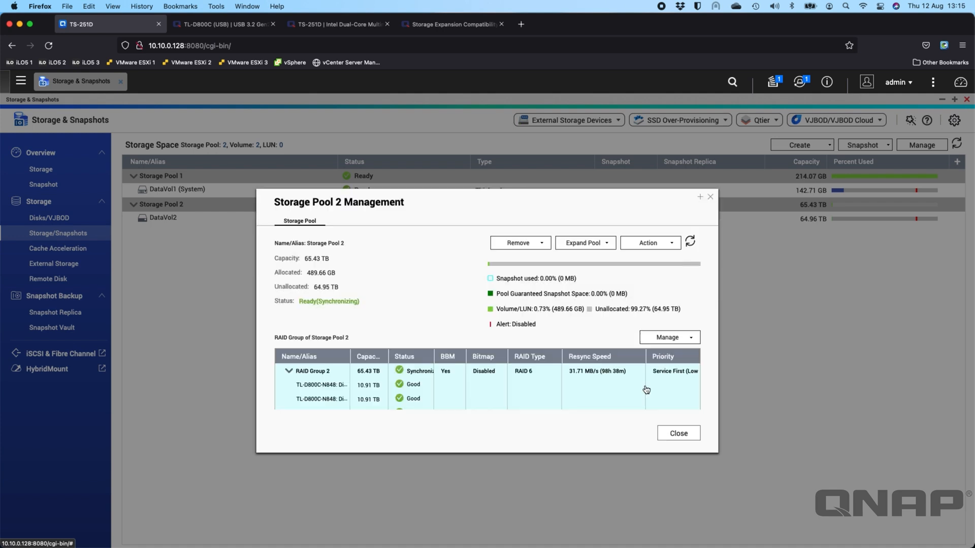
mouse_move(463, 396)
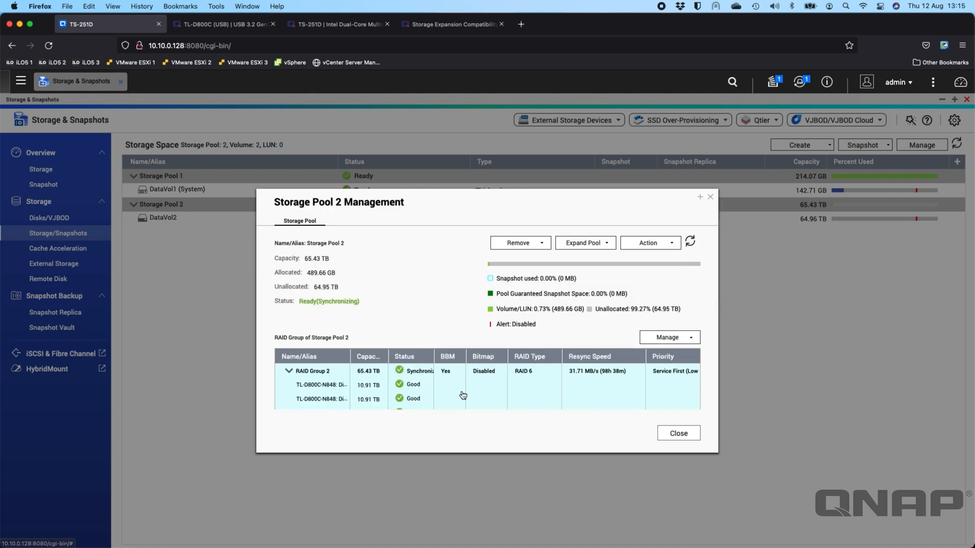
mouse_move(662, 371)
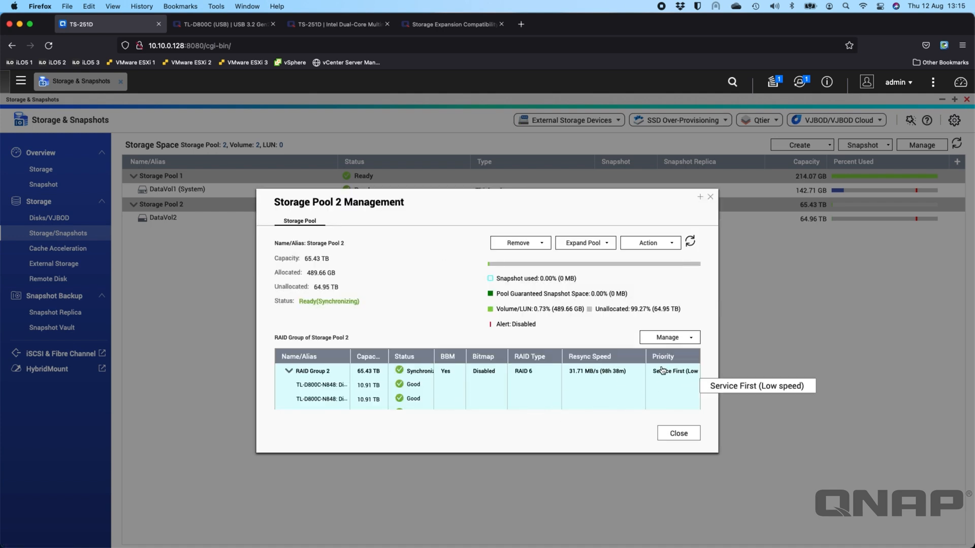
mouse_move(632, 385)
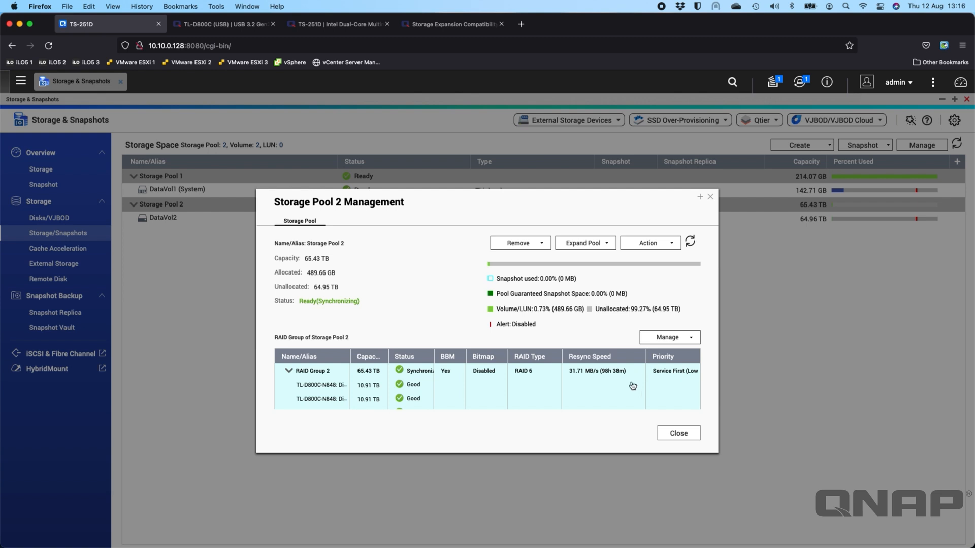
mouse_move(660, 390)
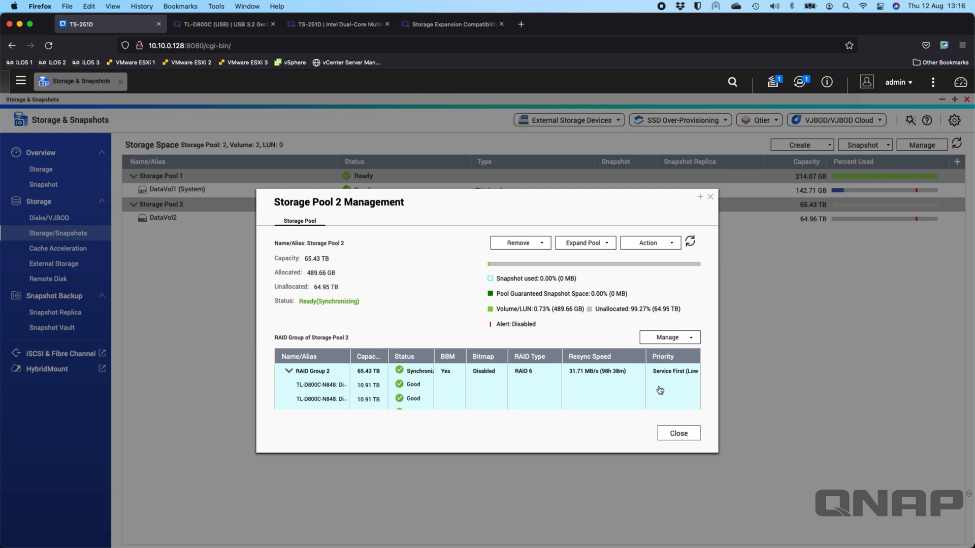
click(678, 433)
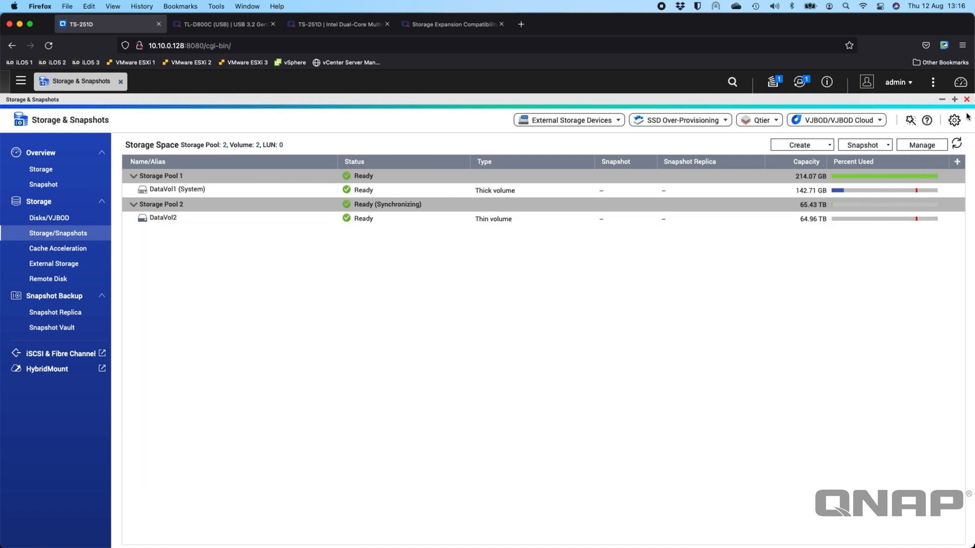
Keep Storage Pool 2's RAID resync priority at Service First (Low speed) in Global Settings.
click(955, 120)
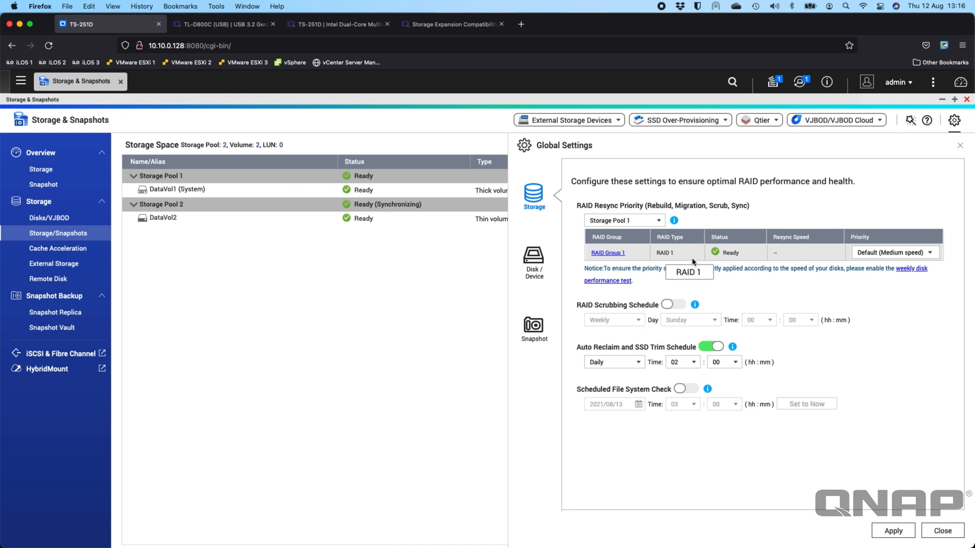
mouse_move(887, 268)
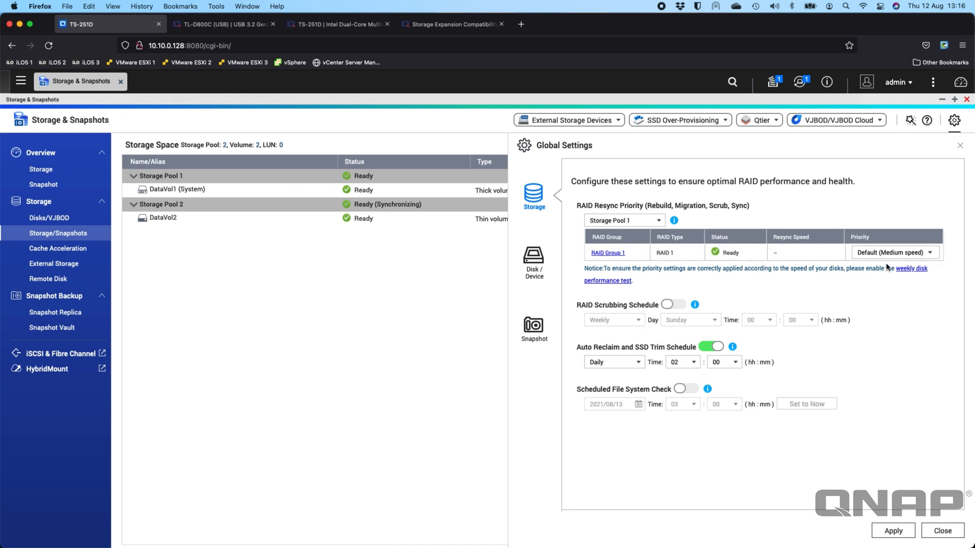
click(621, 220)
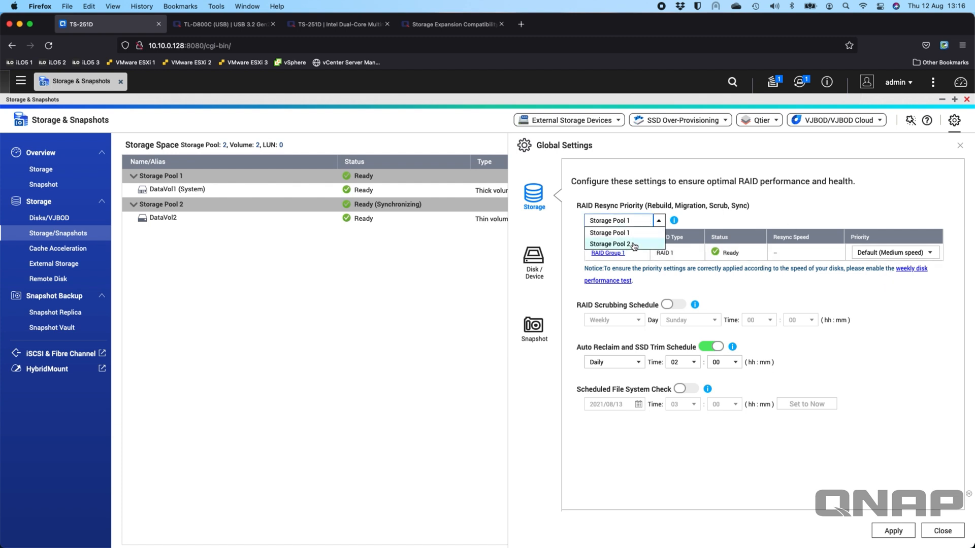
click(612, 244)
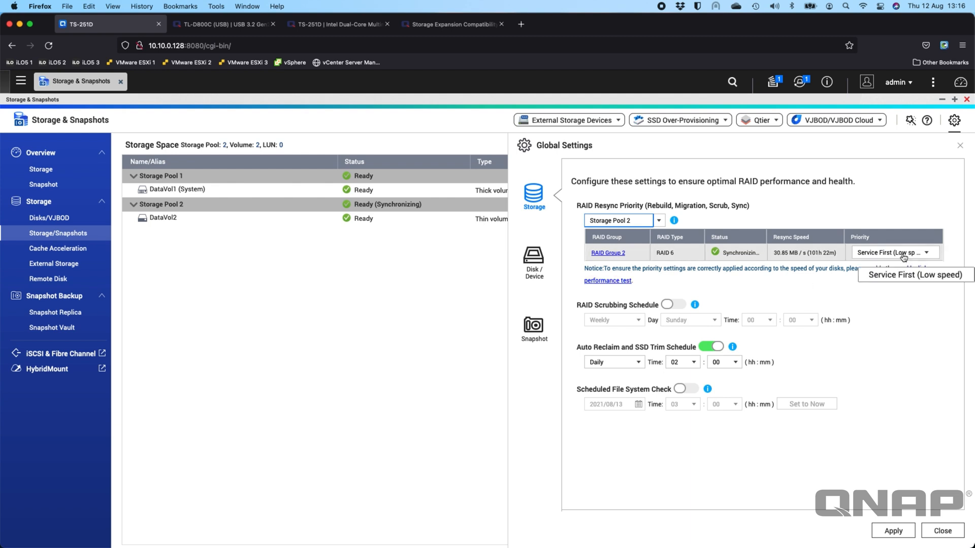
click(893, 252)
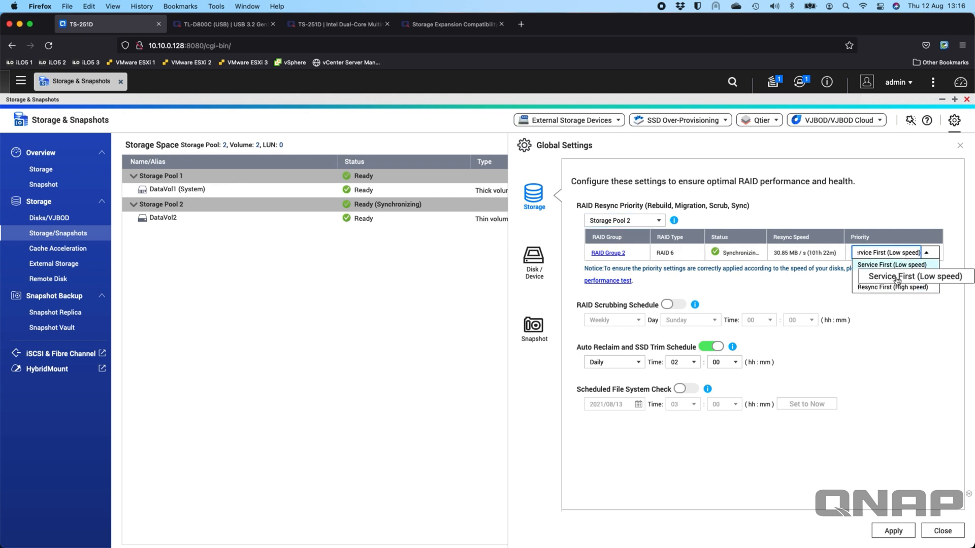
click(894, 264)
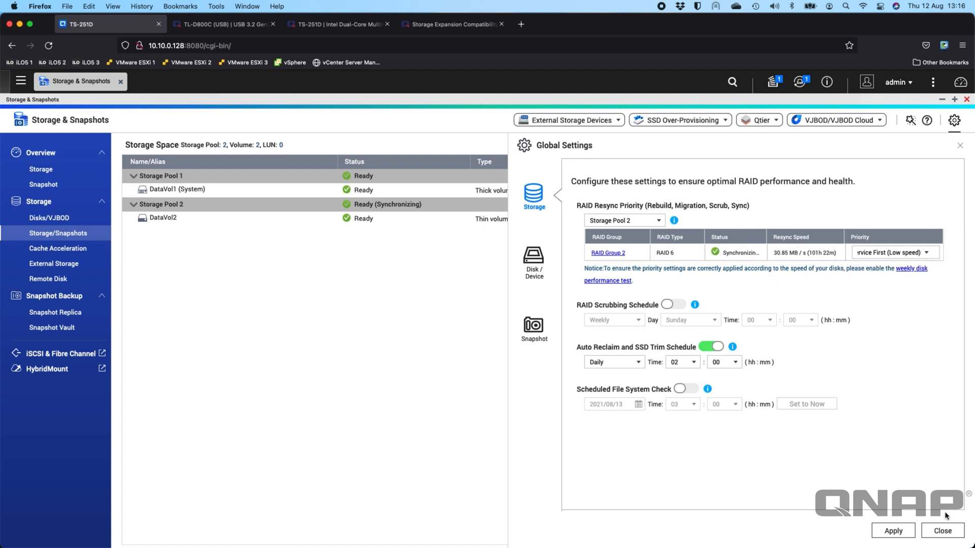
click(942, 531)
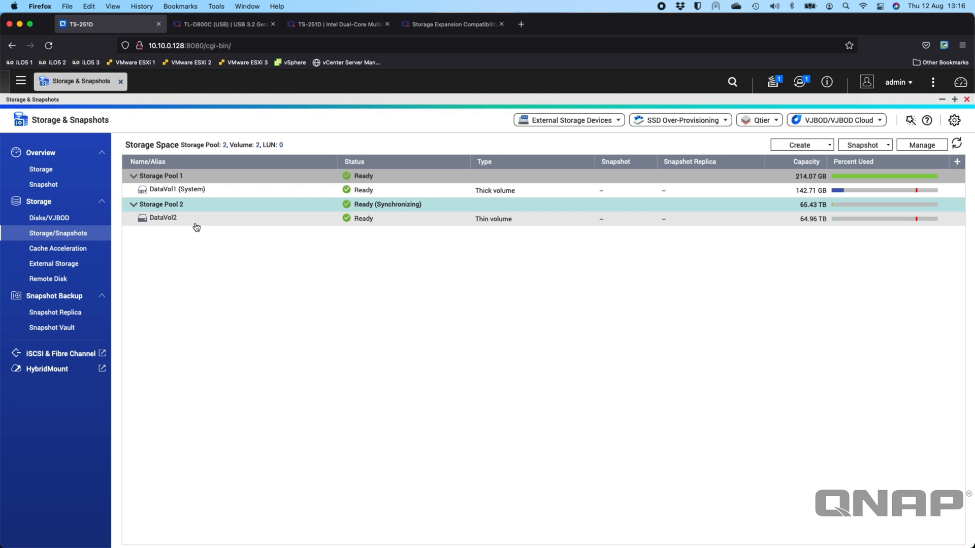
click(20, 81)
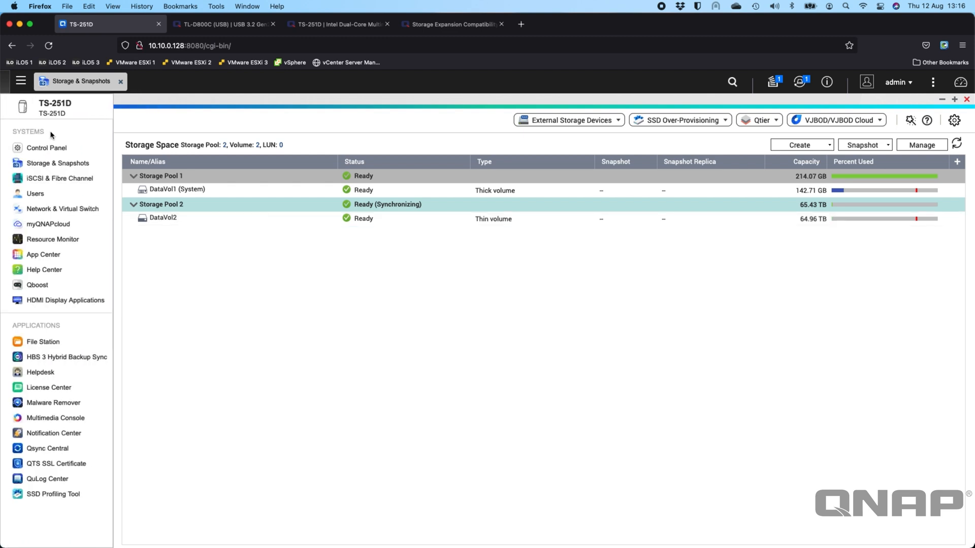
Launch Control Panel, go to Privilege > Shared Folders, and show the Create options.
click(46, 147)
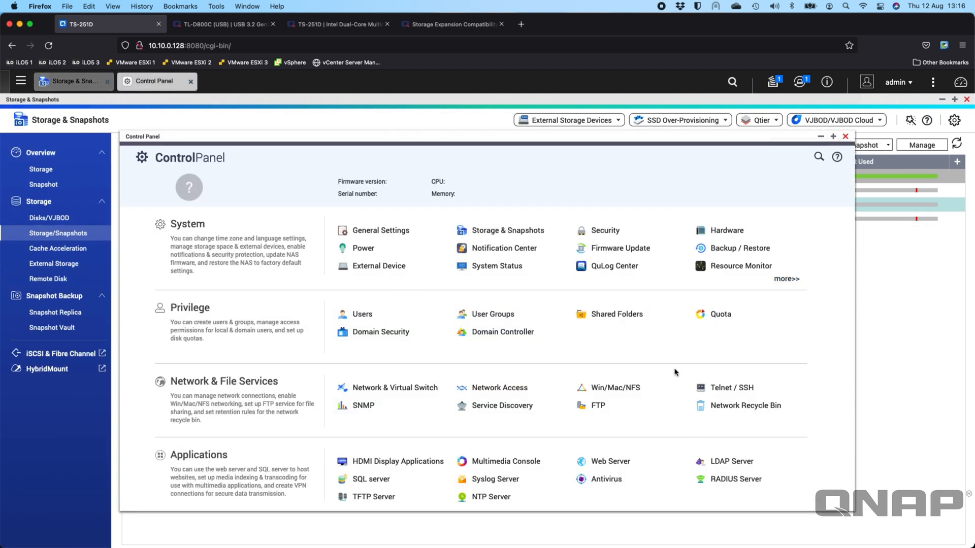
click(616, 313)
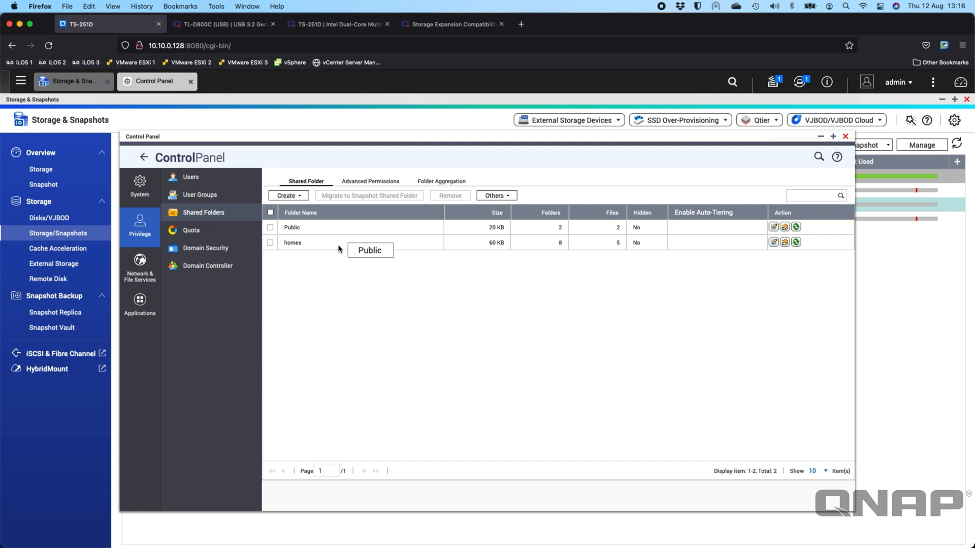
mouse_move(341, 316)
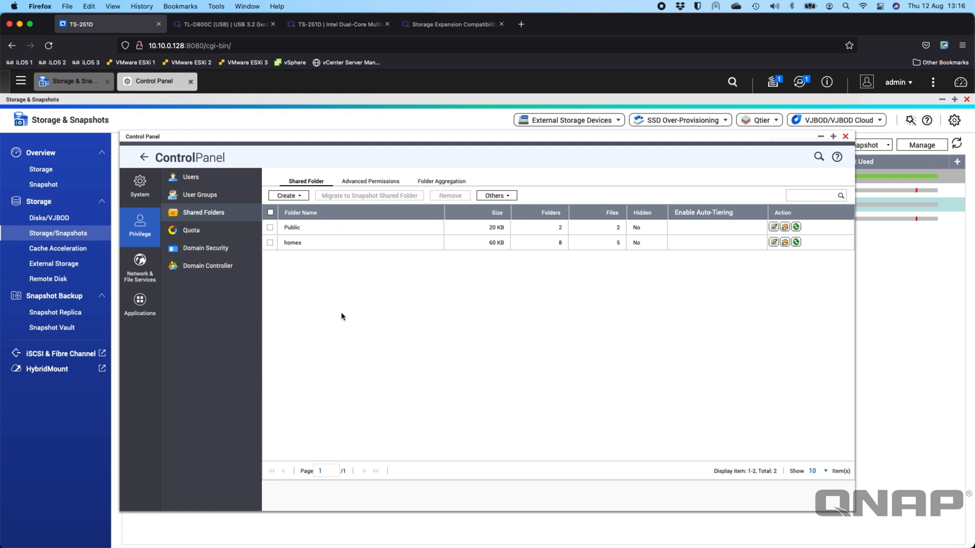
mouse_move(333, 267)
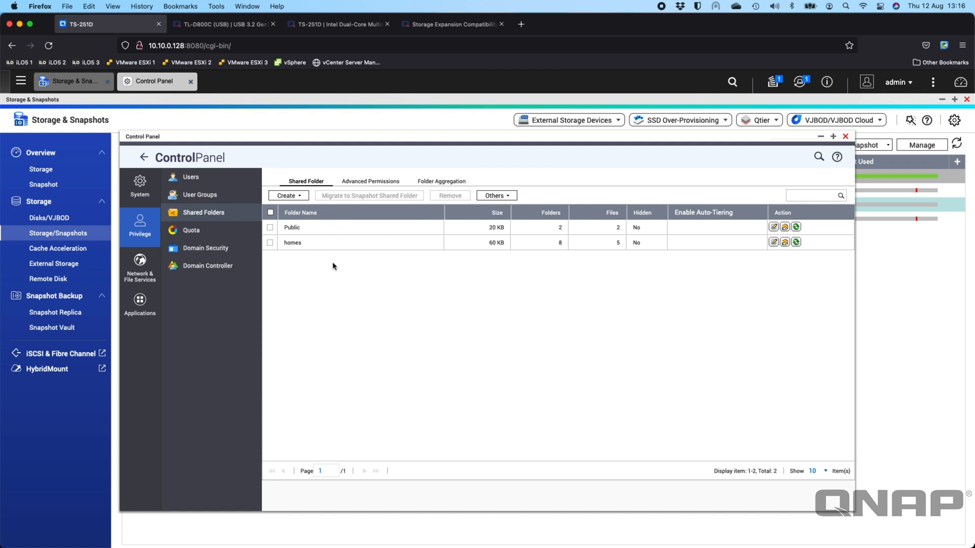
click(286, 195)
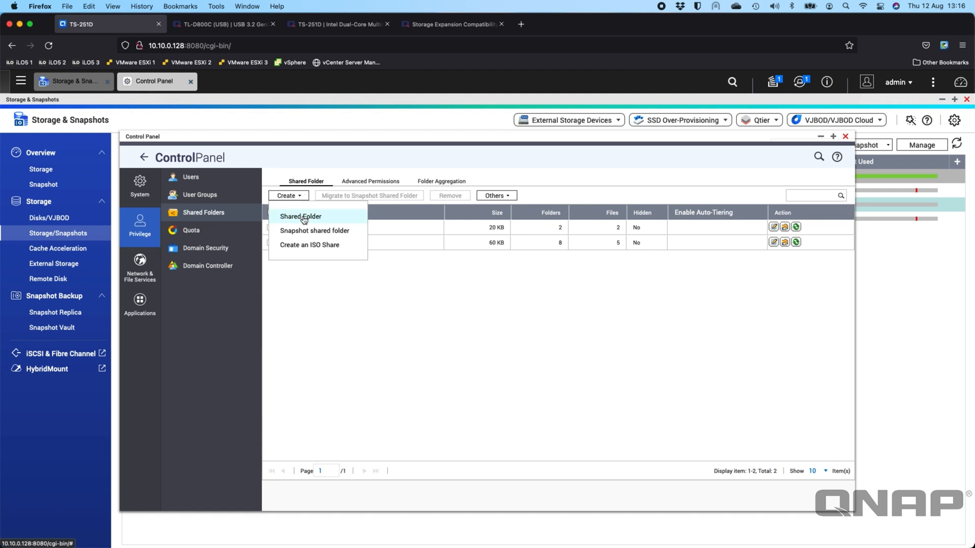
Create the 'TL-D800C' shared folder on disk volume DataVol2.
click(300, 216)
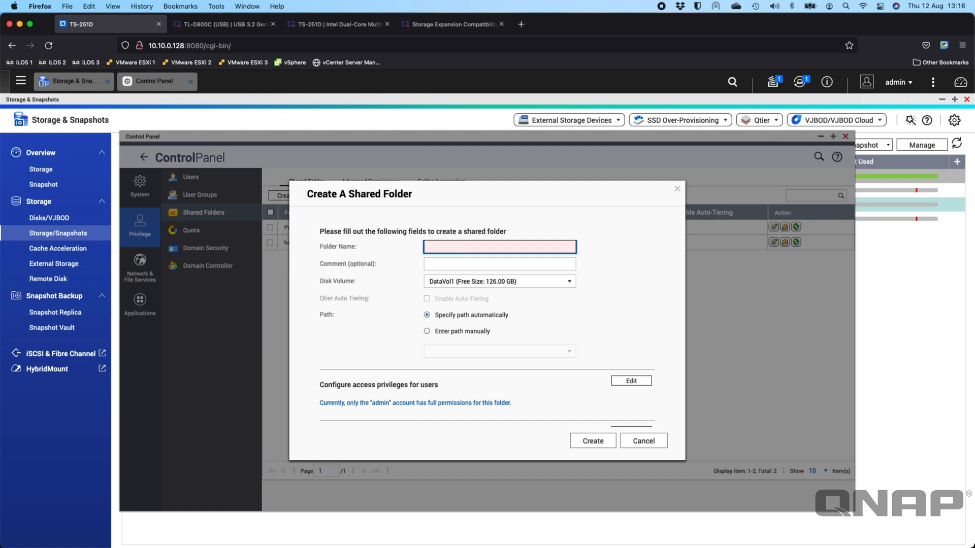
text(TL-D800C)
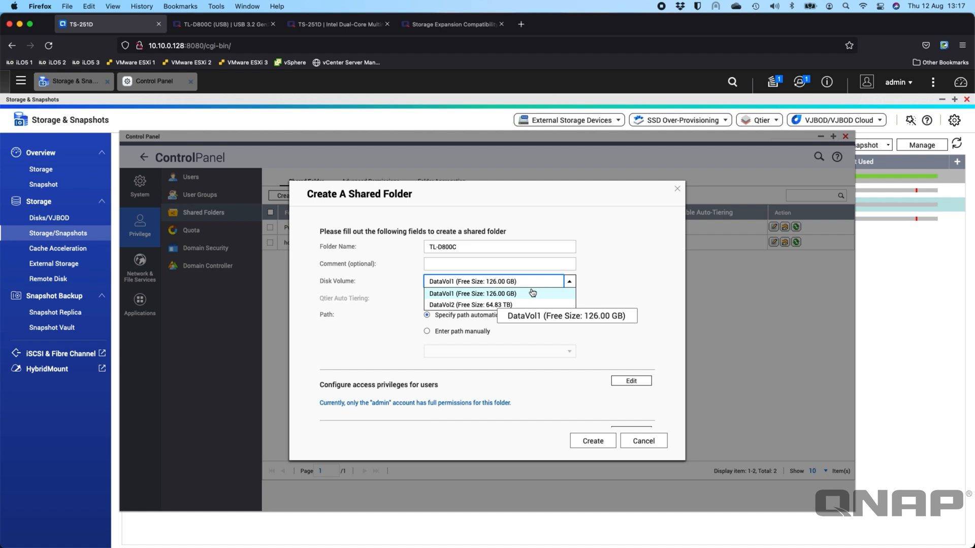
mouse_move(497, 304)
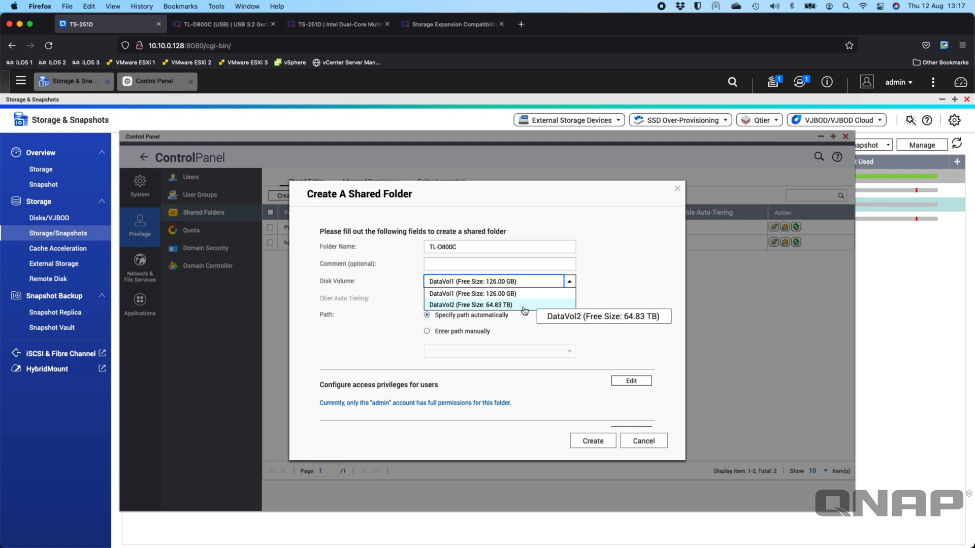
click(470, 305)
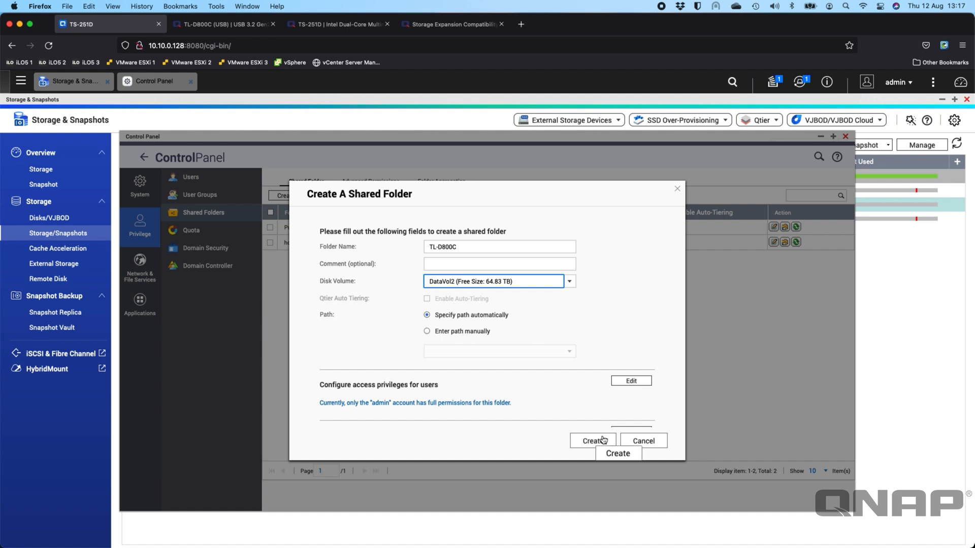
click(590, 440)
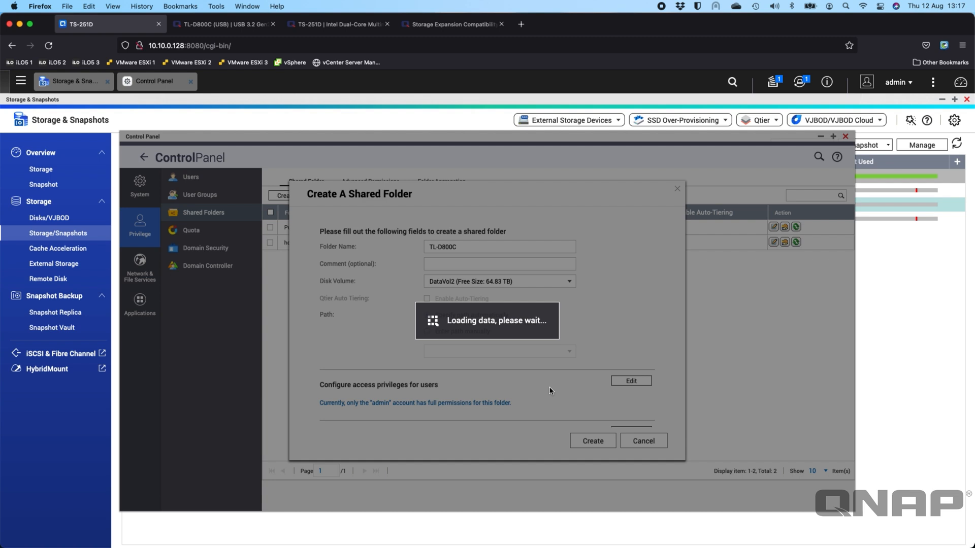
click(591, 440)
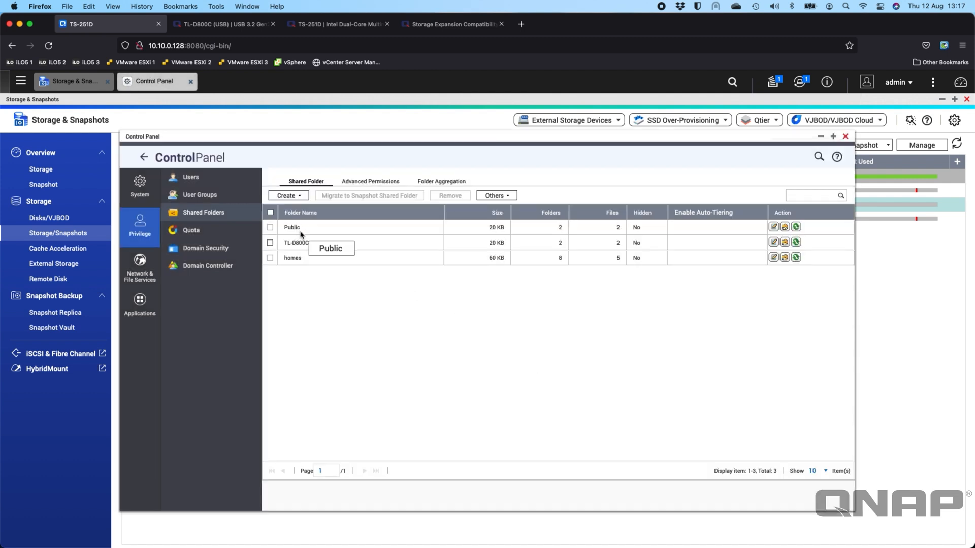
mouse_move(304, 267)
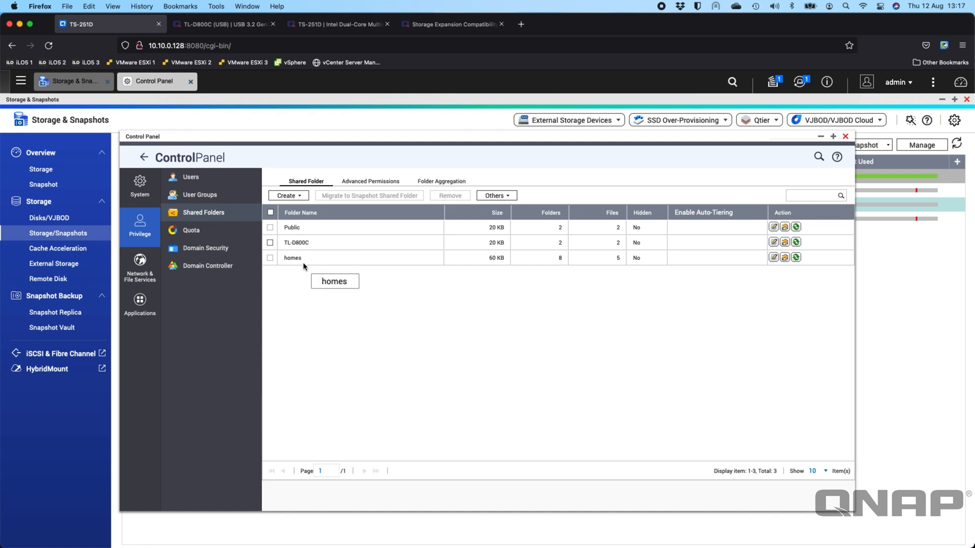
mouse_move(336, 287)
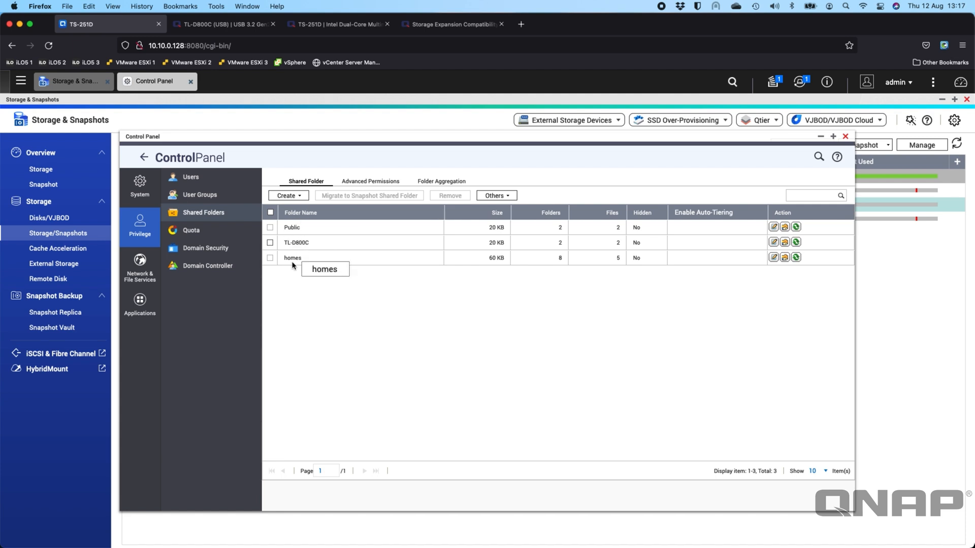
mouse_move(299, 285)
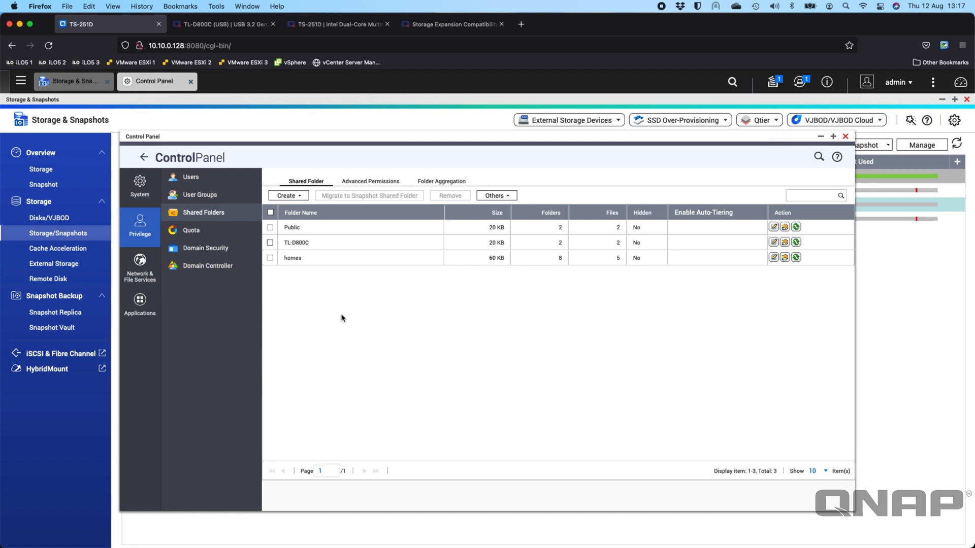
mouse_move(781, 182)
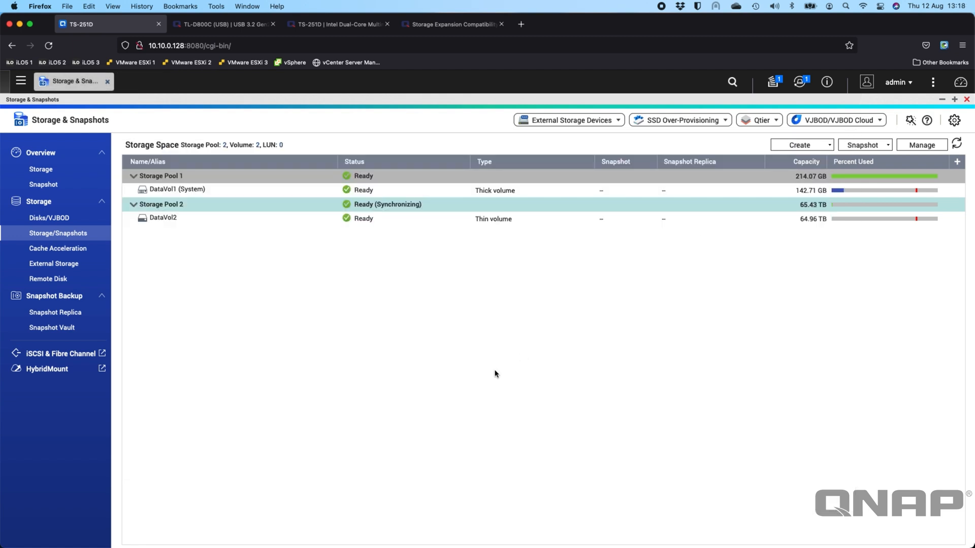
mouse_move(337, 304)
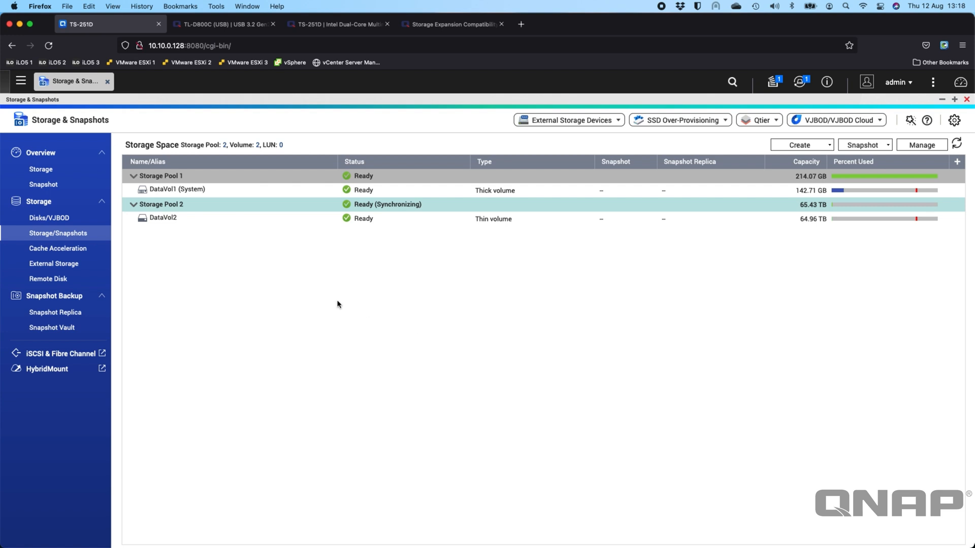
mouse_move(448, 224)
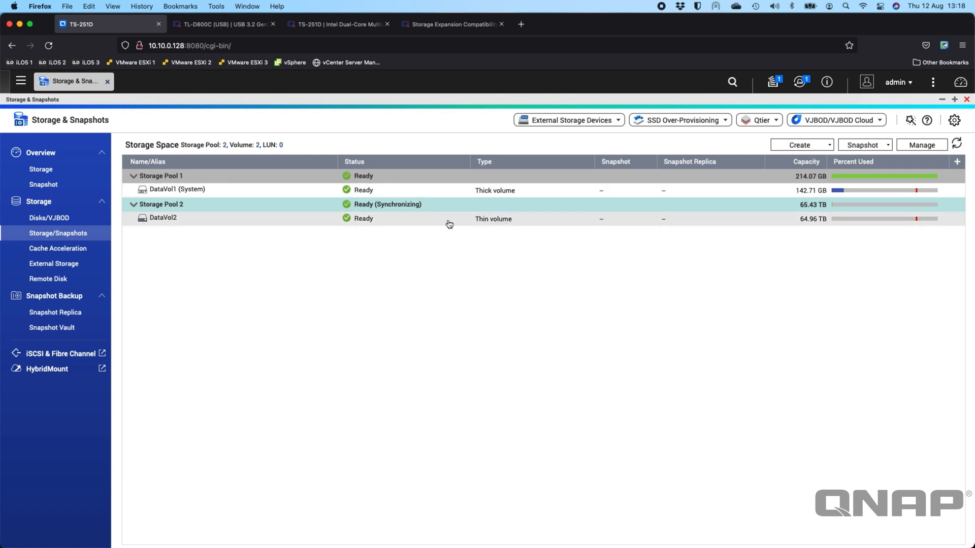
mouse_move(185, 255)
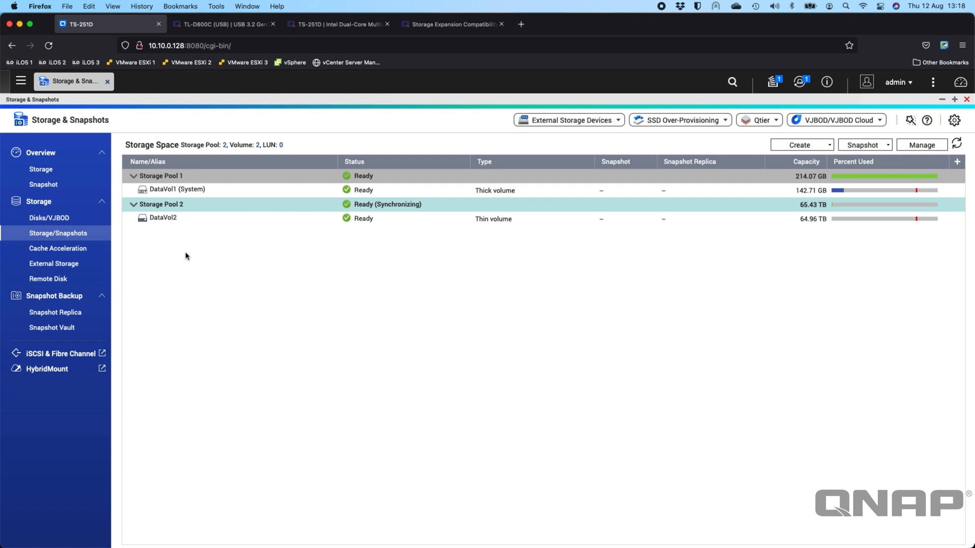
mouse_move(524, 111)
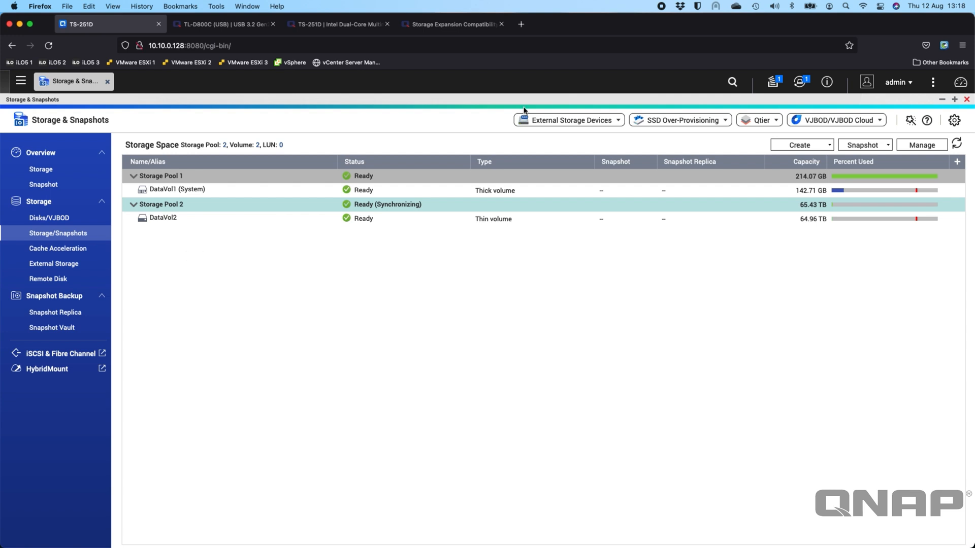